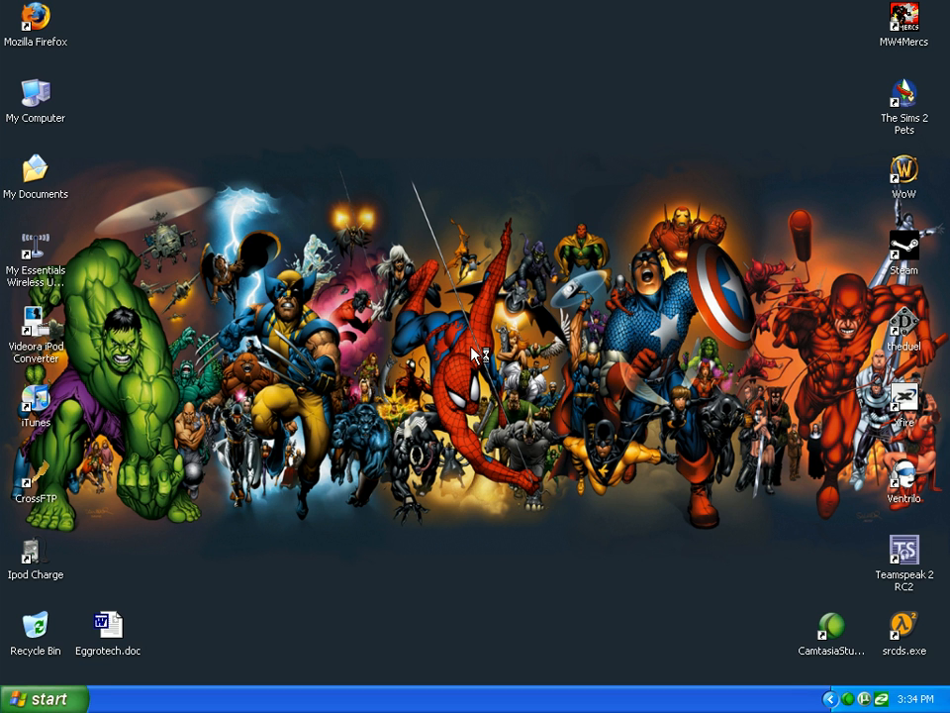
Launch Mozilla Firefox from its desktop shortcut.
double_click(36, 26)
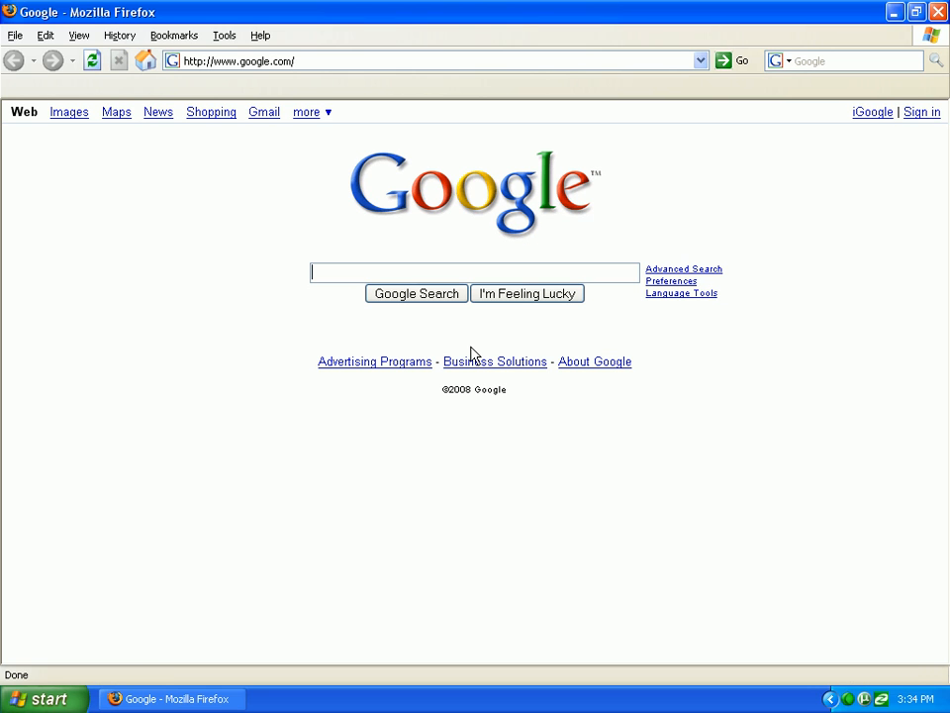
type("w")
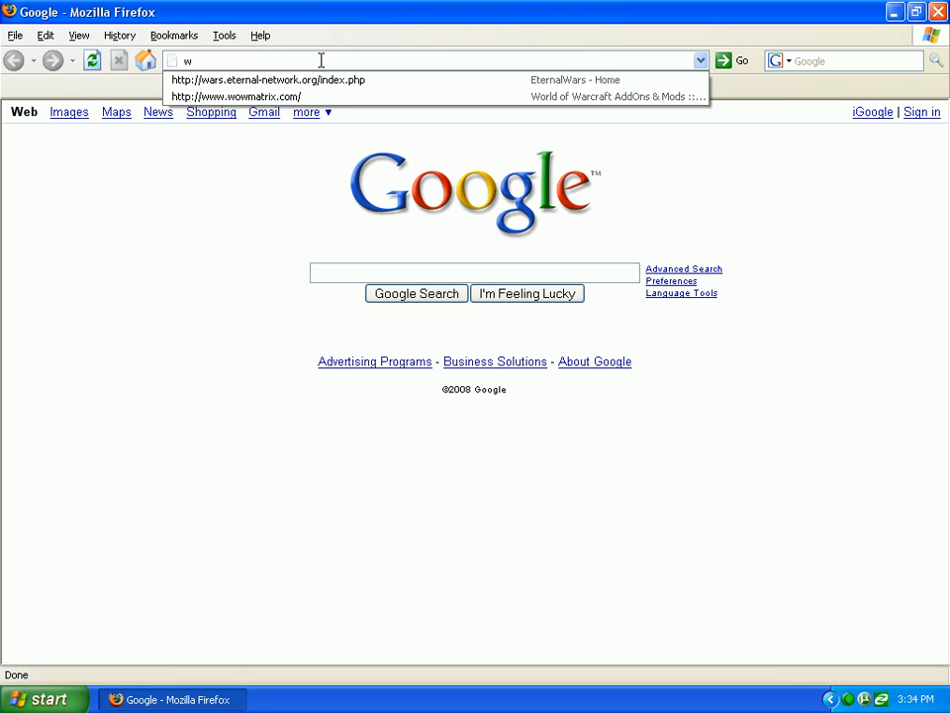
type("www.filehip")
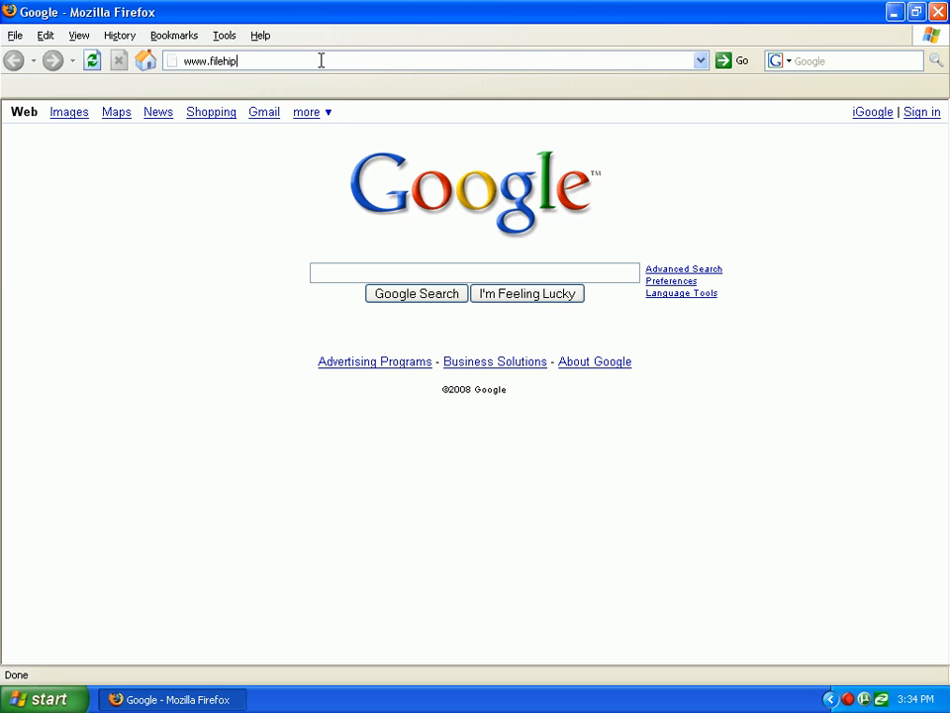
key("Return")
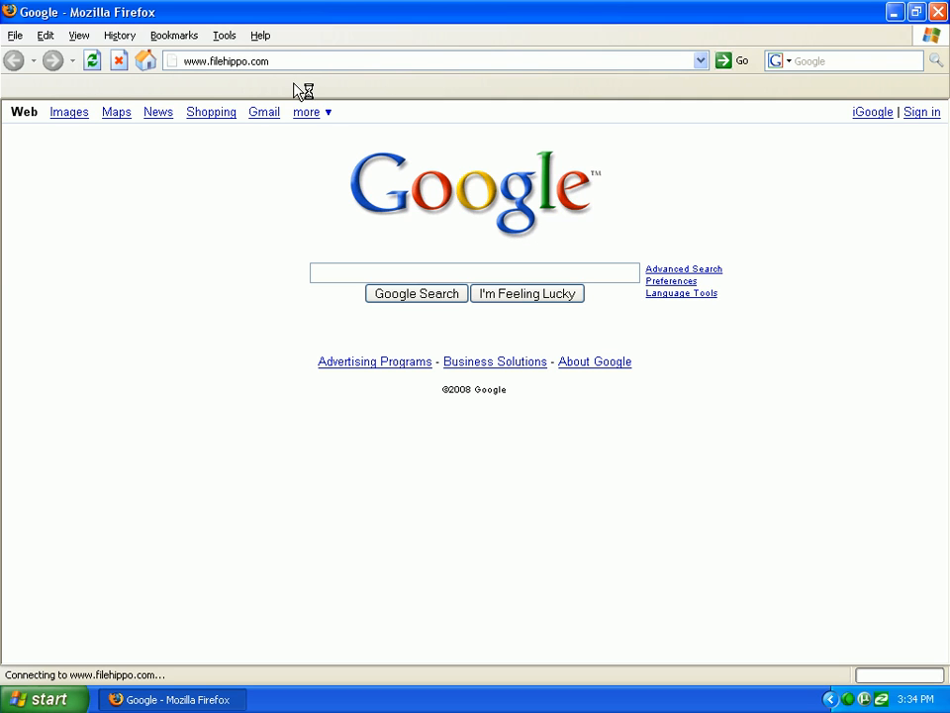
mouse_move(300, 195)
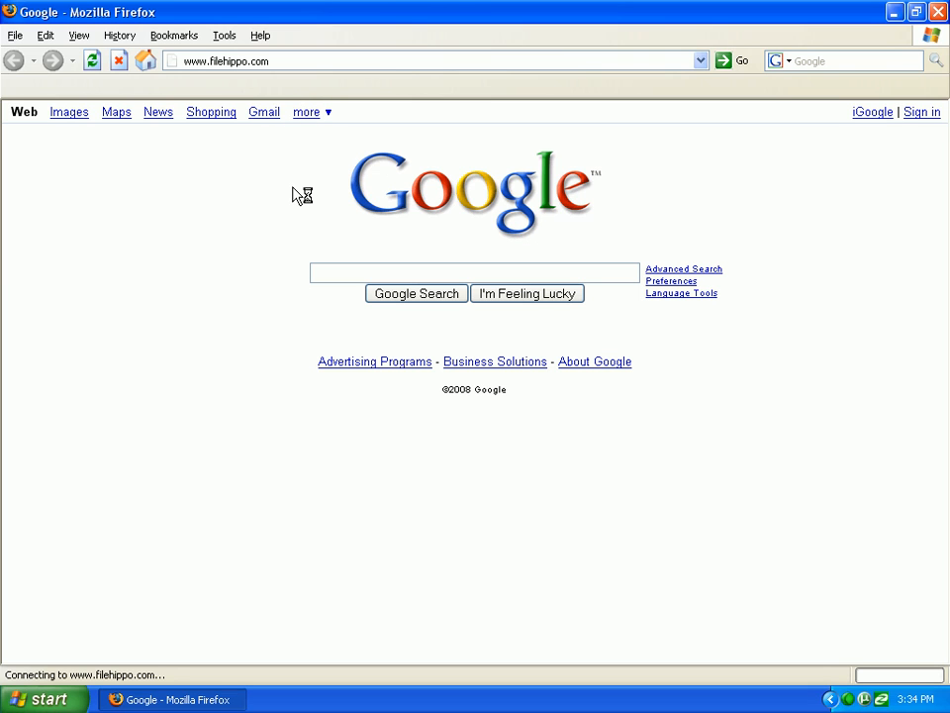
mouse_move(282, 186)
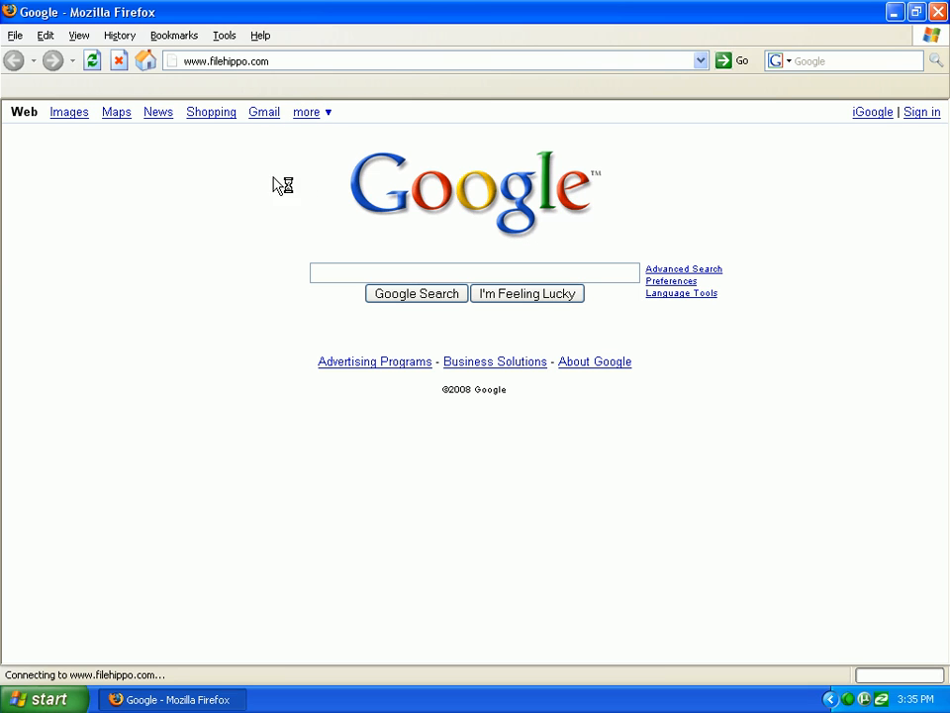
mouse_move(316, 222)
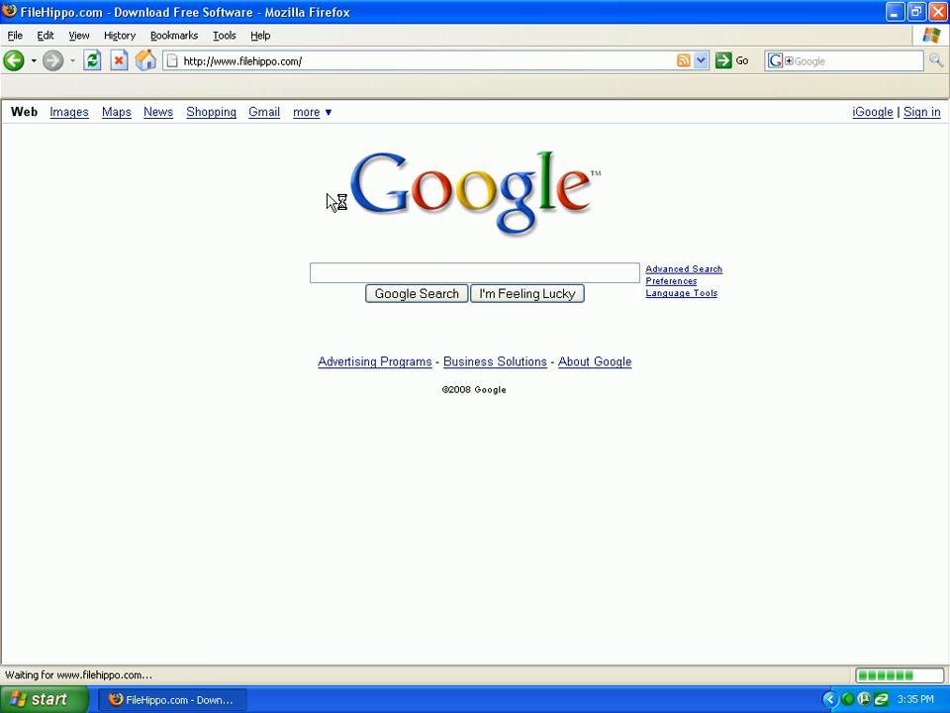
mouse_move(318, 203)
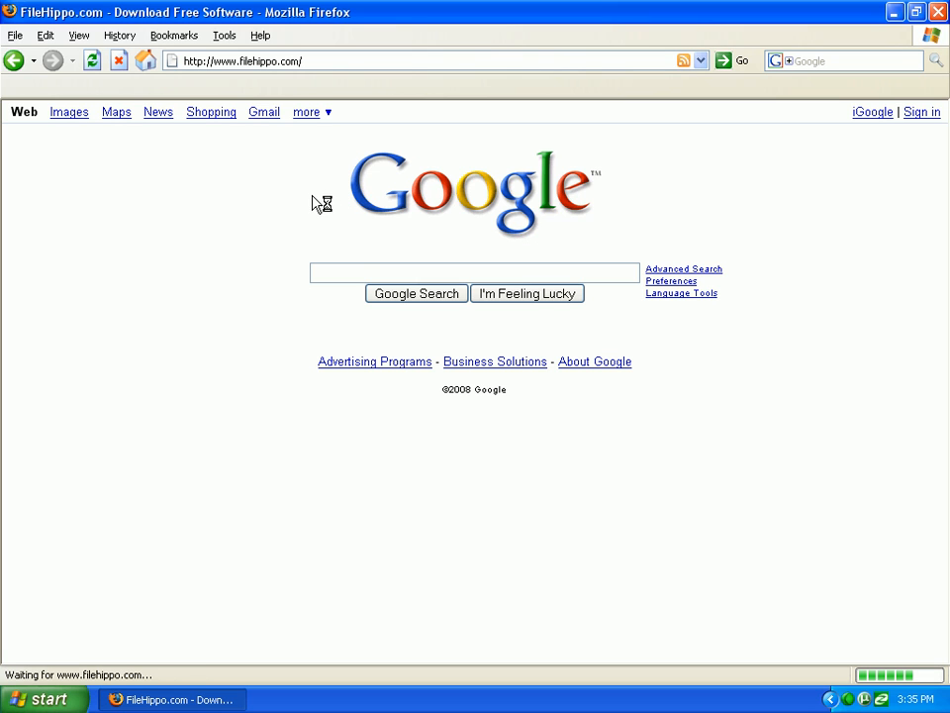
mouse_move(354, 248)
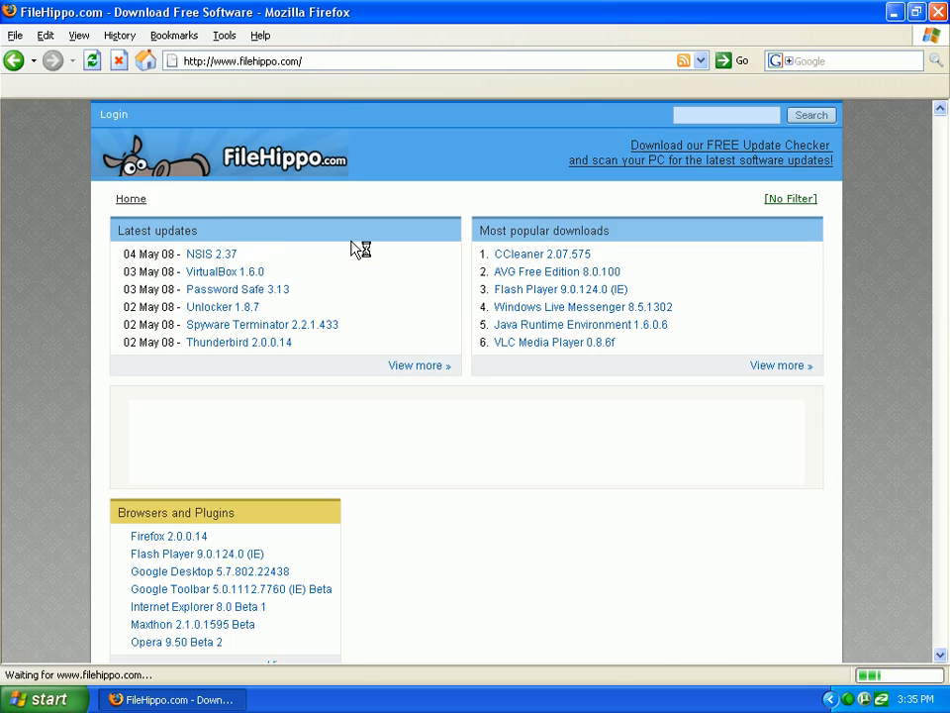
Open the Sandra Lite XII (14.24) page from FileHippo's Benchmarking section.
scroll("down", 3)
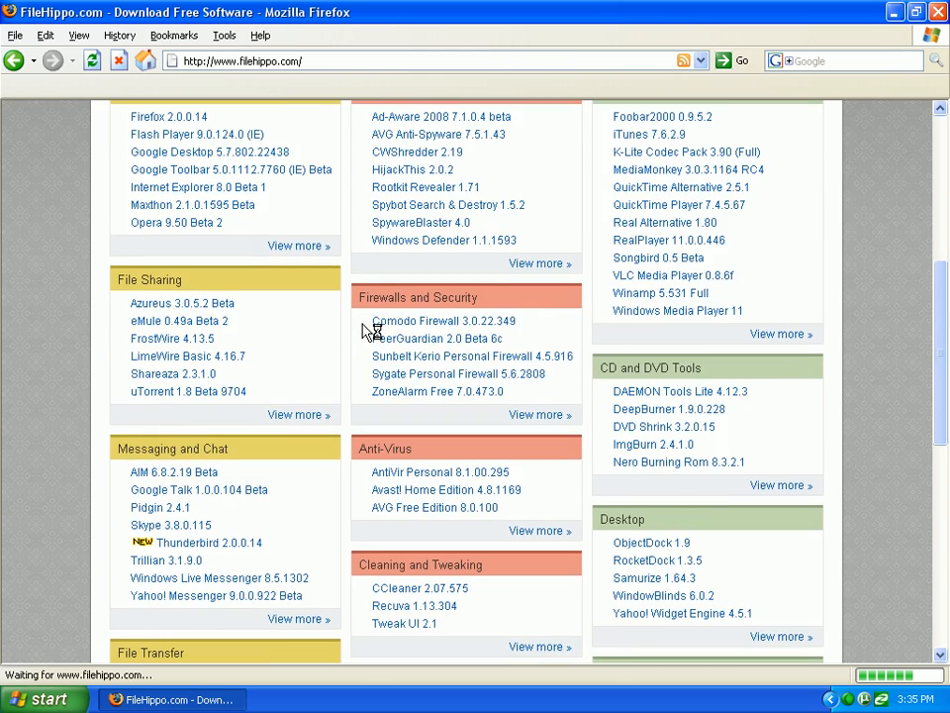
scroll("down", 3)
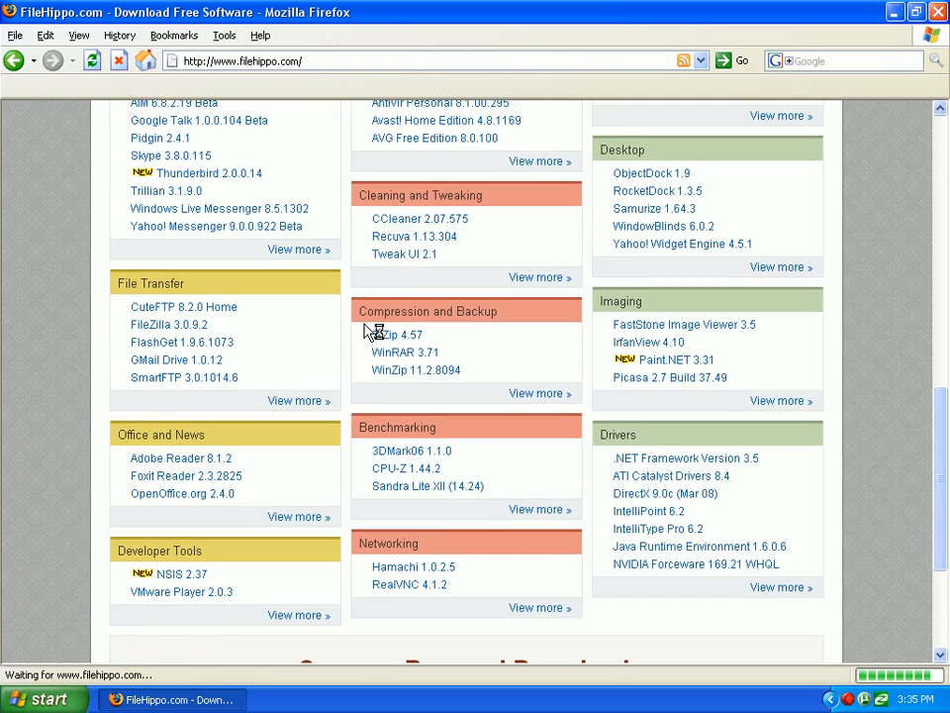
scroll("down", 3)
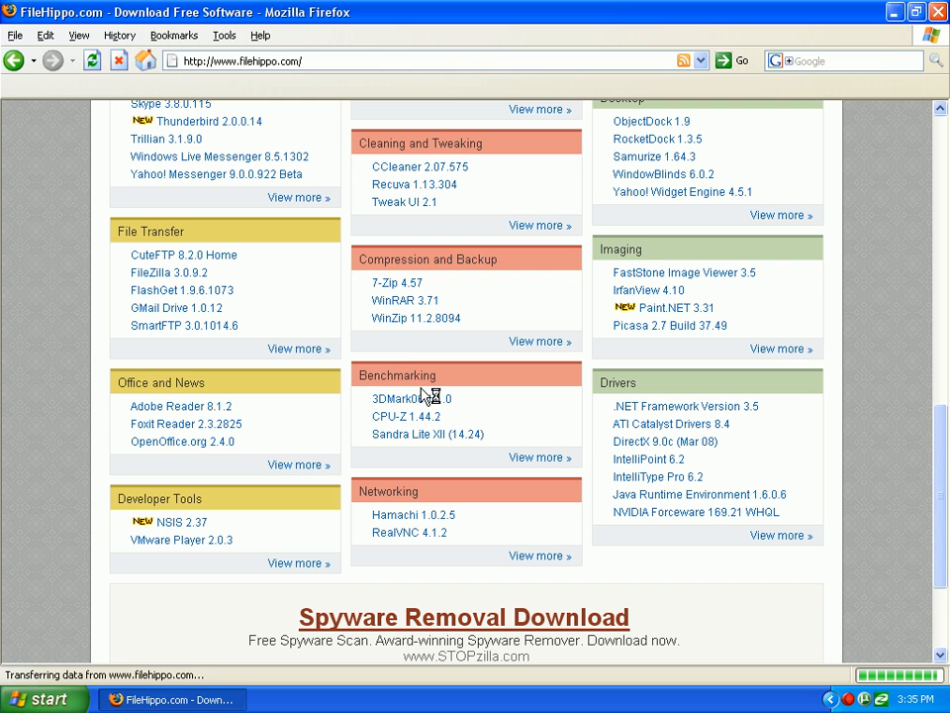
mouse_move(427, 434)
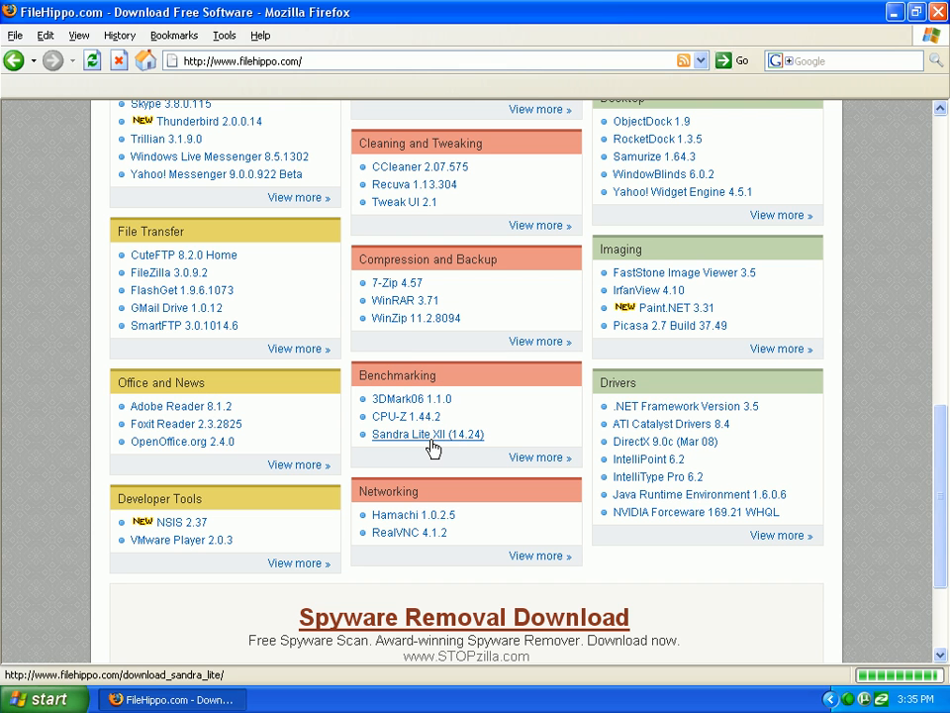
left_click(427, 433)
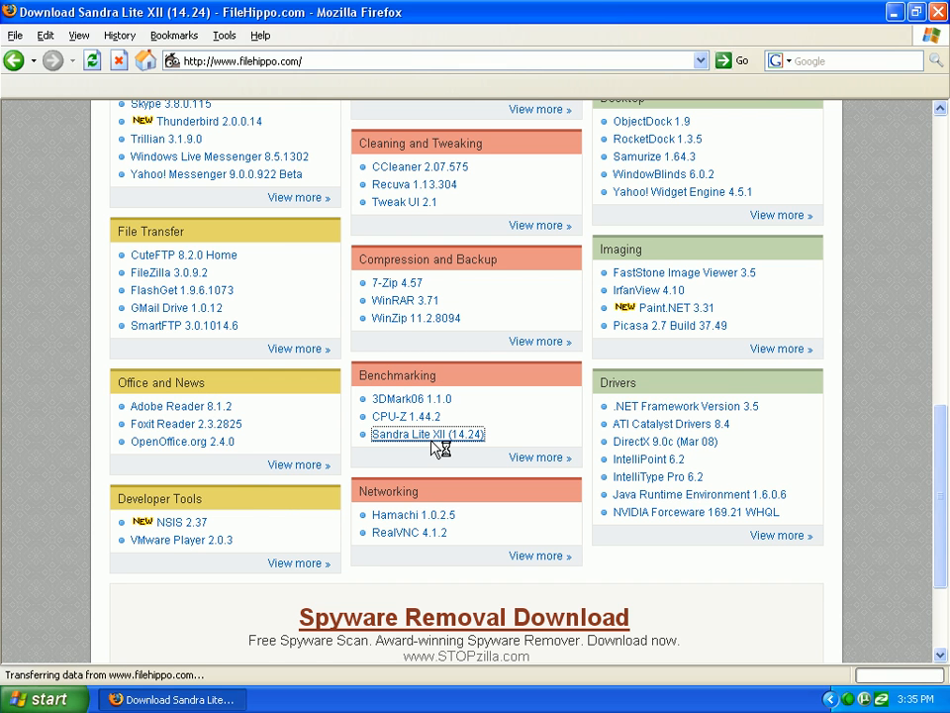
left_click(428, 434)
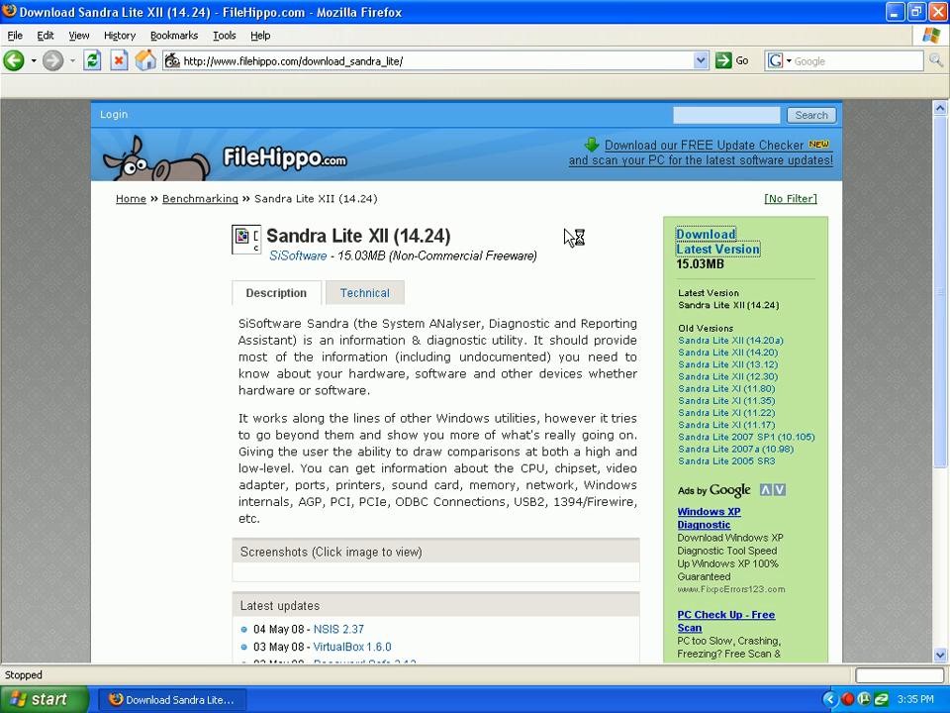
Start downloading the latest Sandra Lite version from FileHippo.
left_click(717, 240)
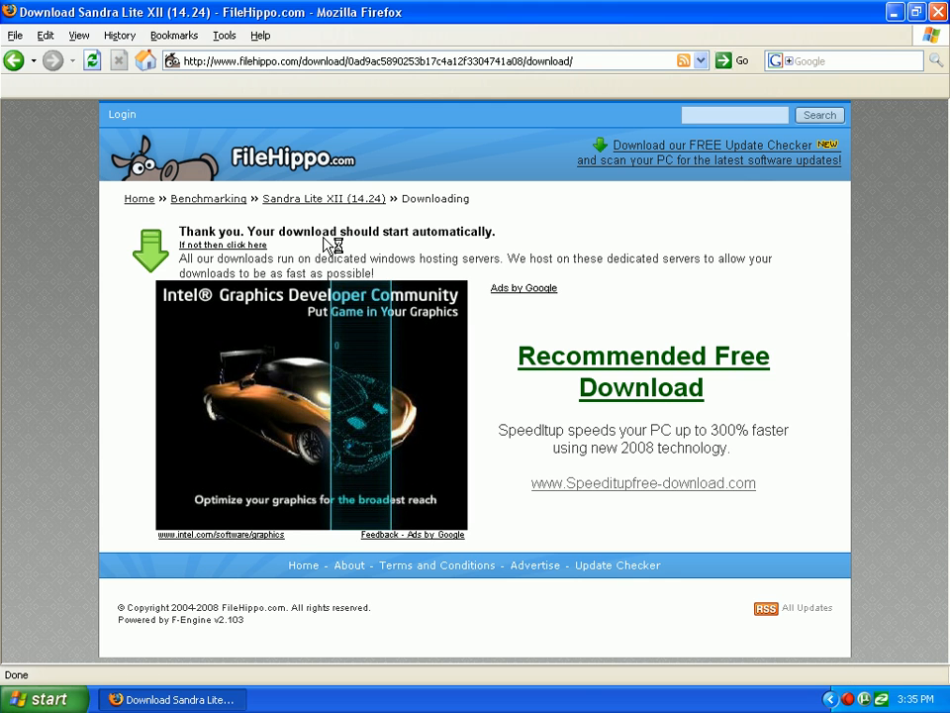
mouse_move(811, 666)
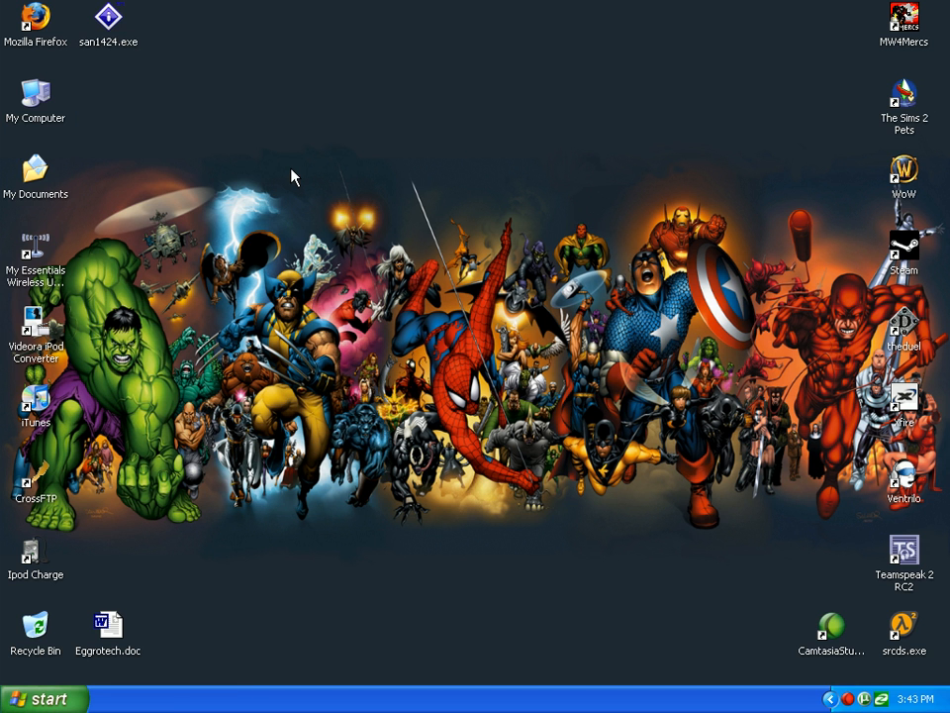
mouse_move(124, 20)
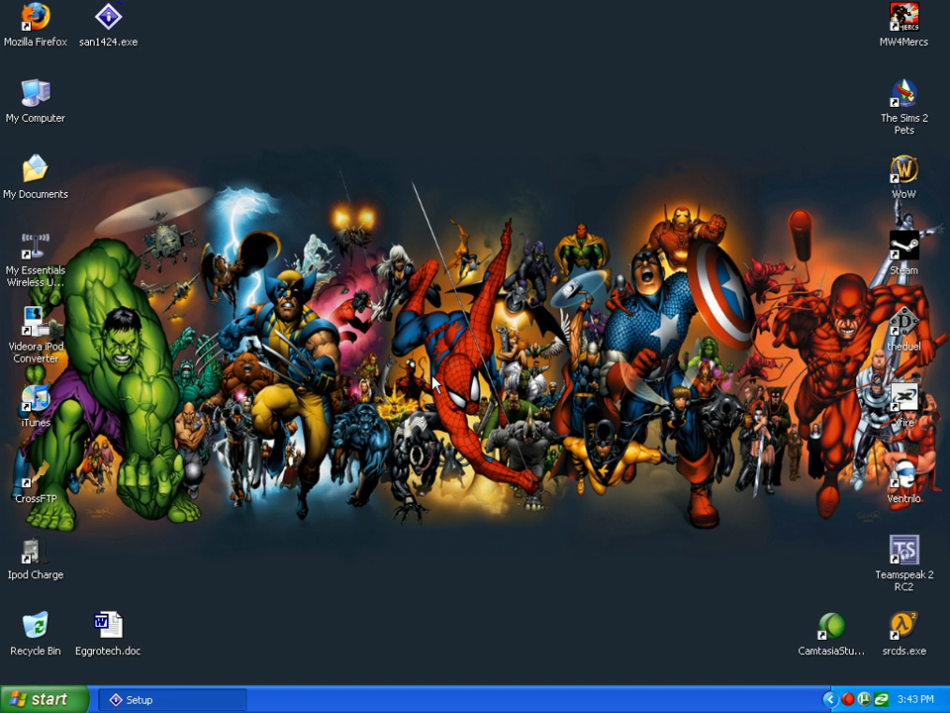
mouse_move(346, 348)
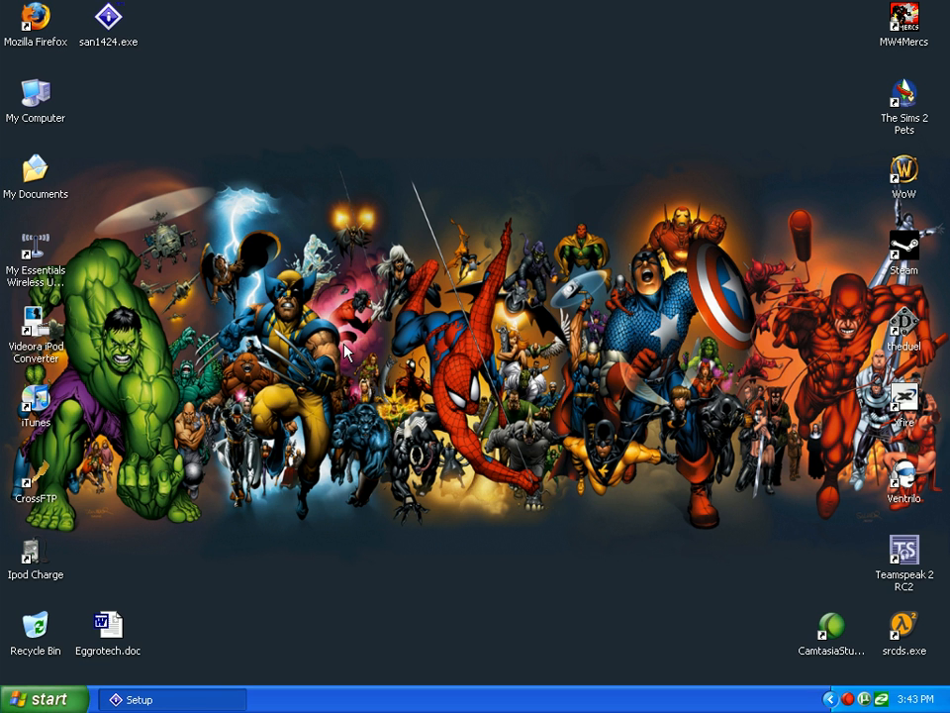
mouse_move(210, 19)
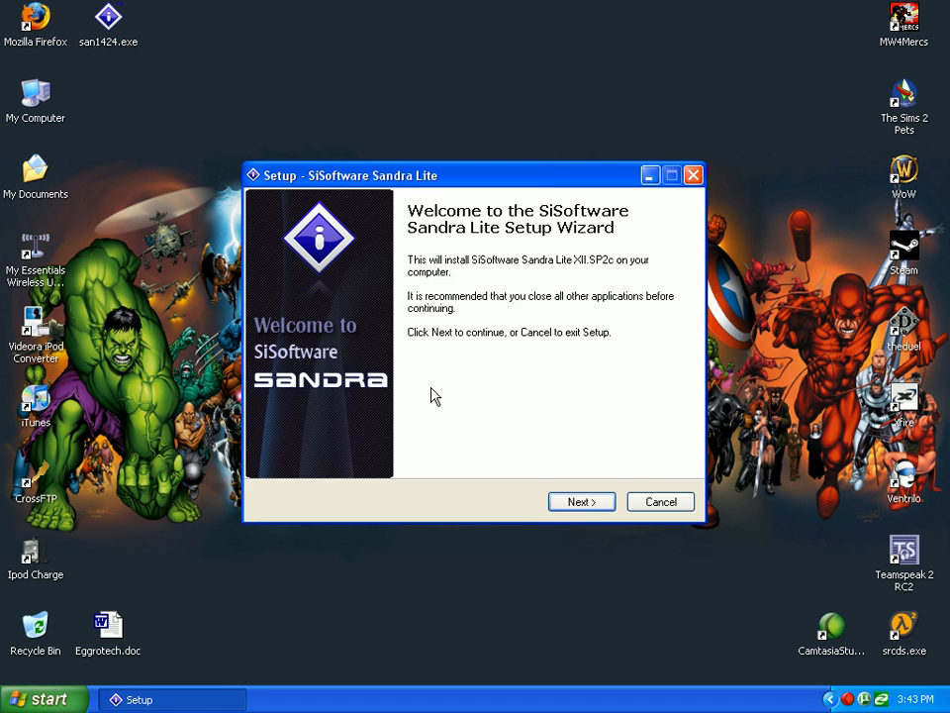
Accept the licence and advance setup, keeping remote services disabled.
left_click(581, 501)
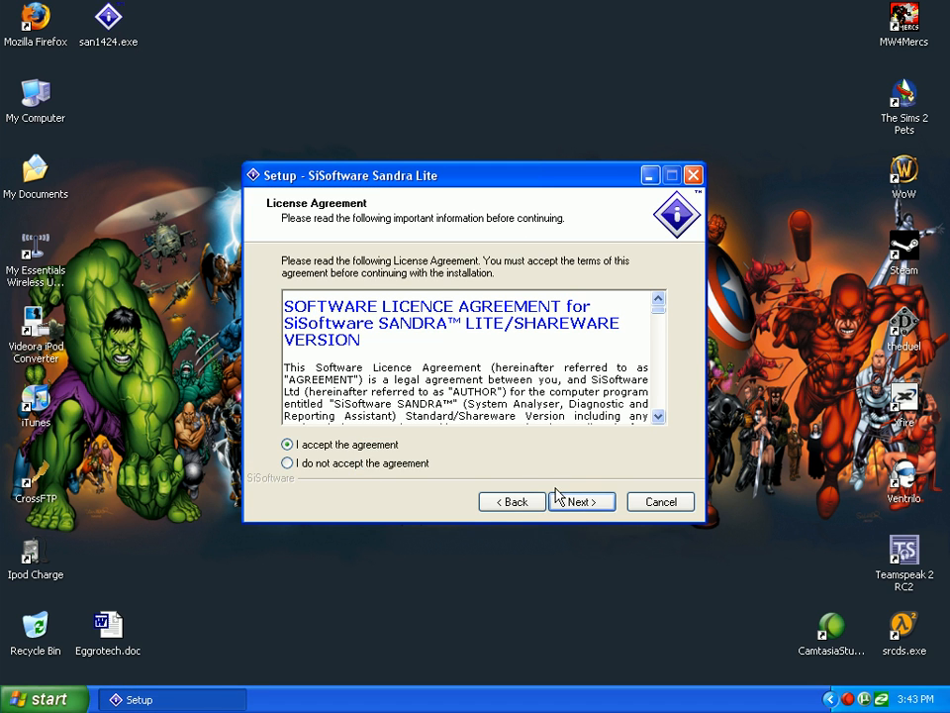
left_click(581, 501)
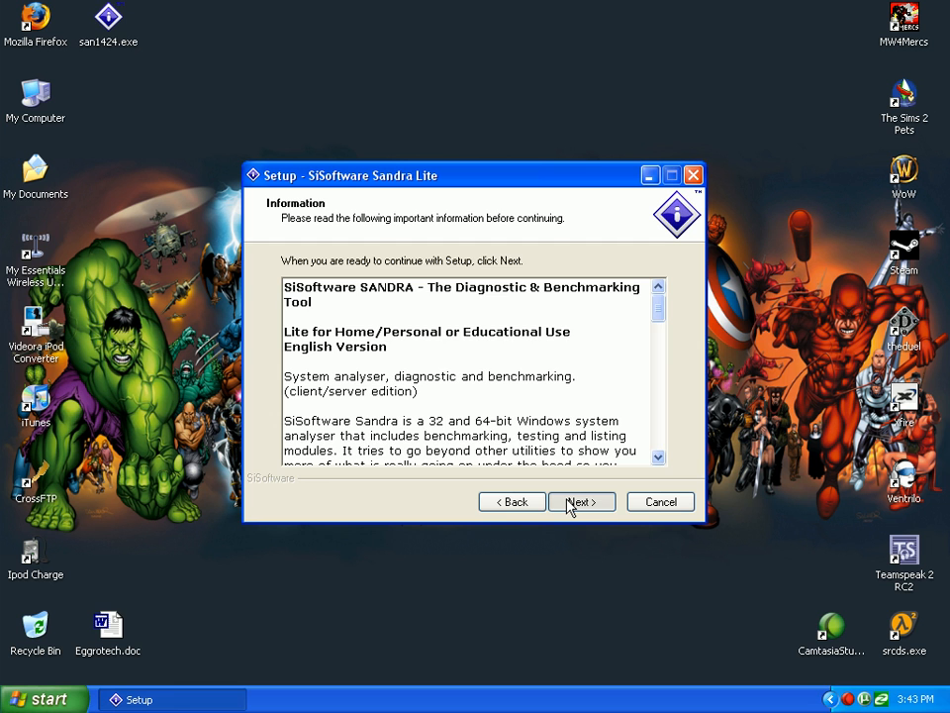
left_click(581, 501)
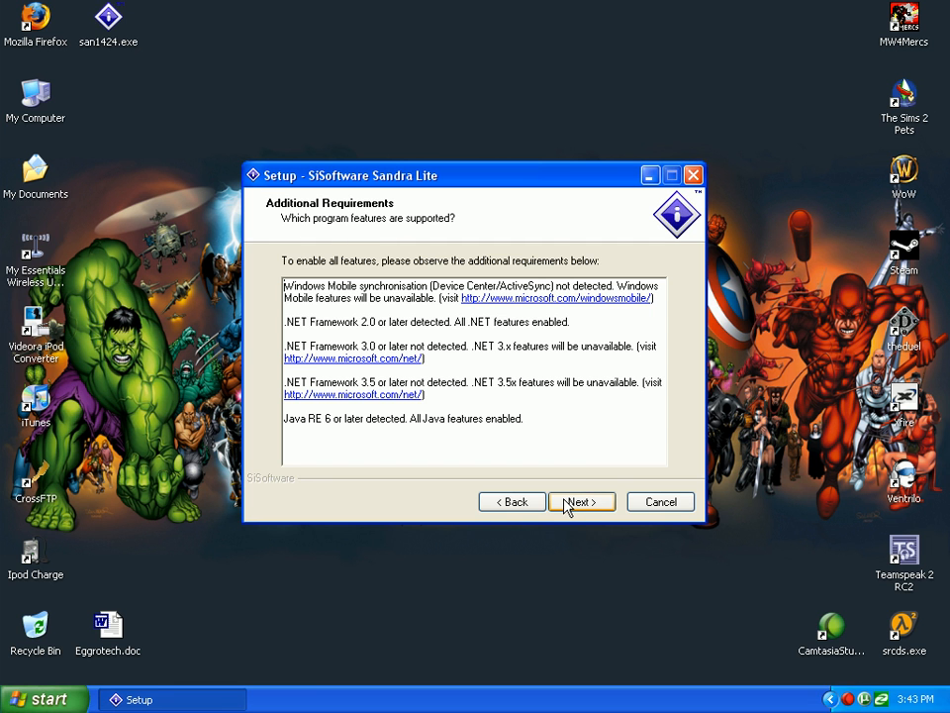
left_click(581, 502)
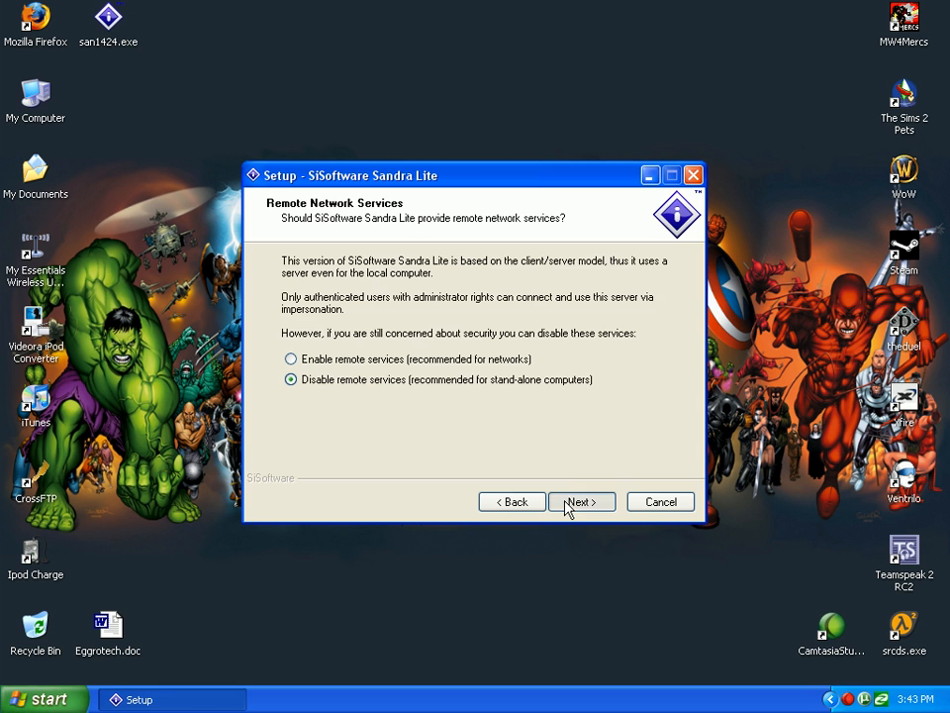
left_click(581, 502)
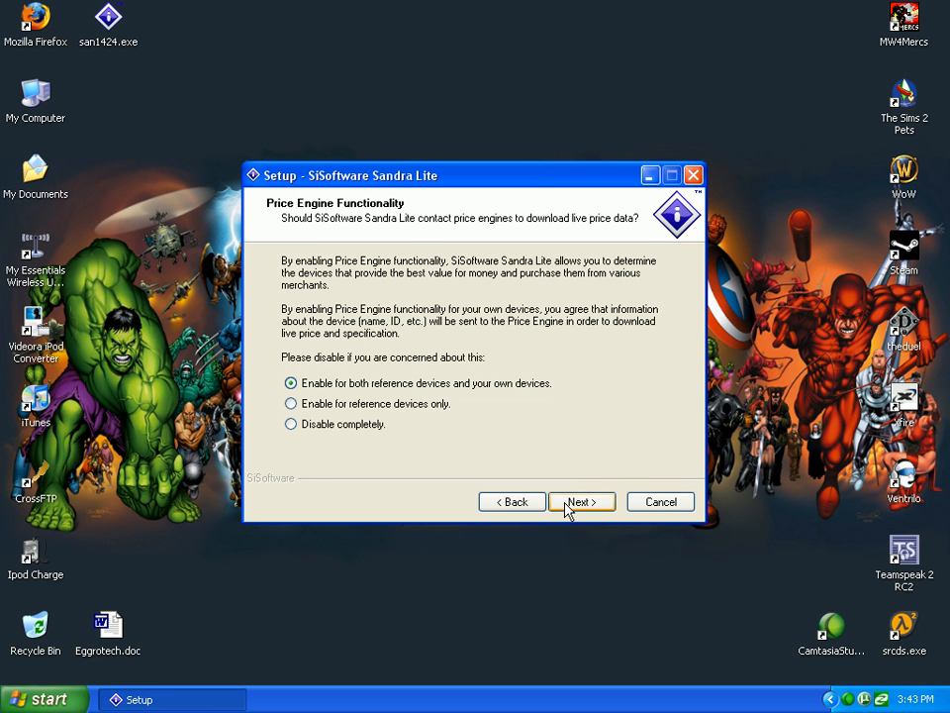
mouse_move(364, 417)
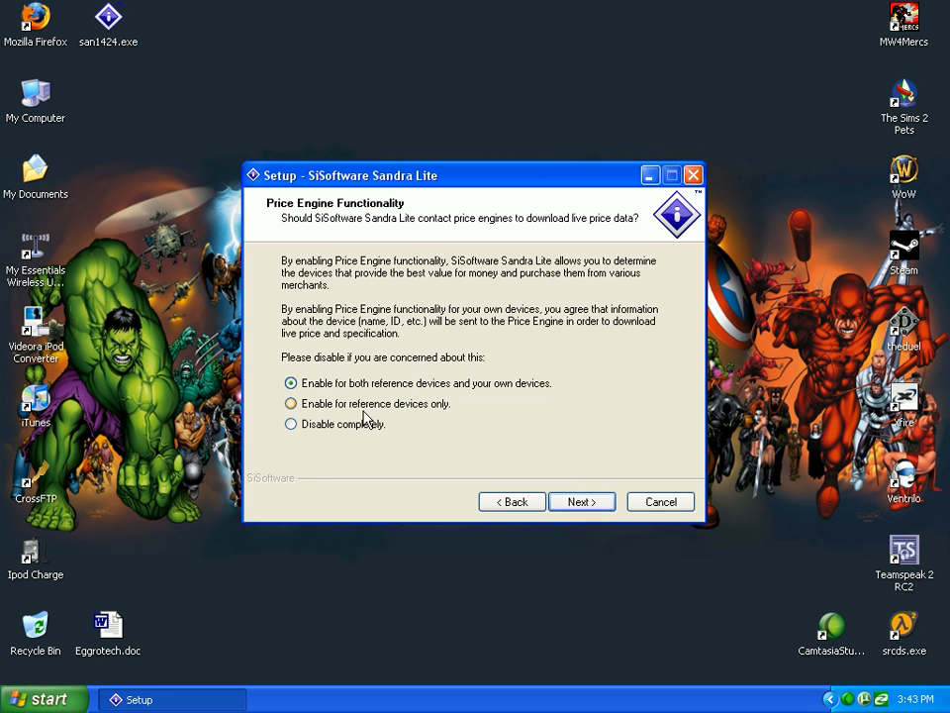
Install with default theme, full components and all additional tasks, then finish and launch.
left_click(582, 502)
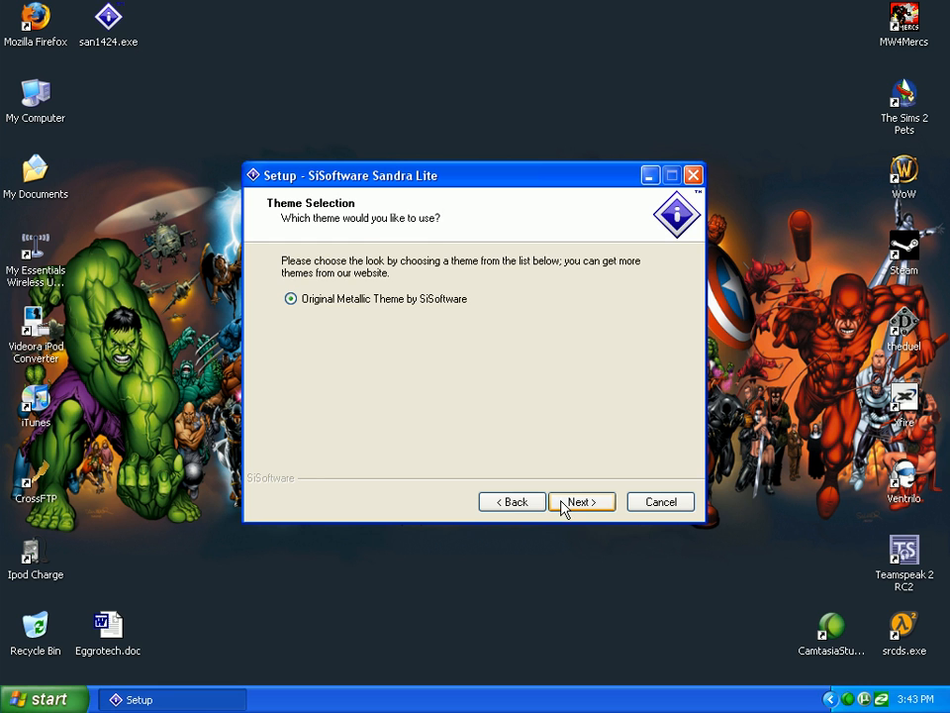
left_click(582, 501)
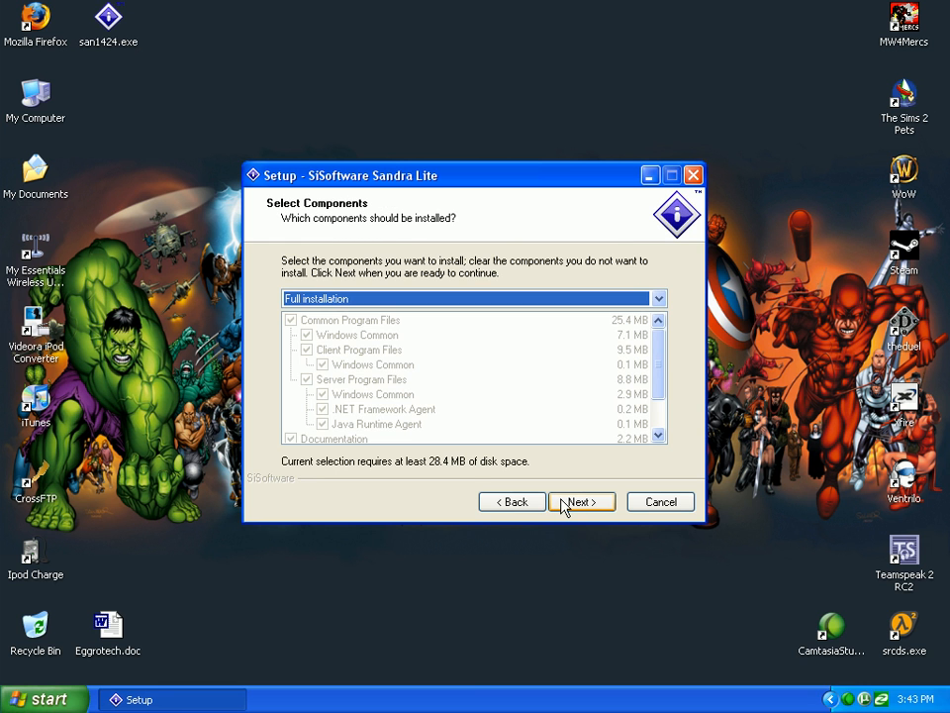
left_click(581, 502)
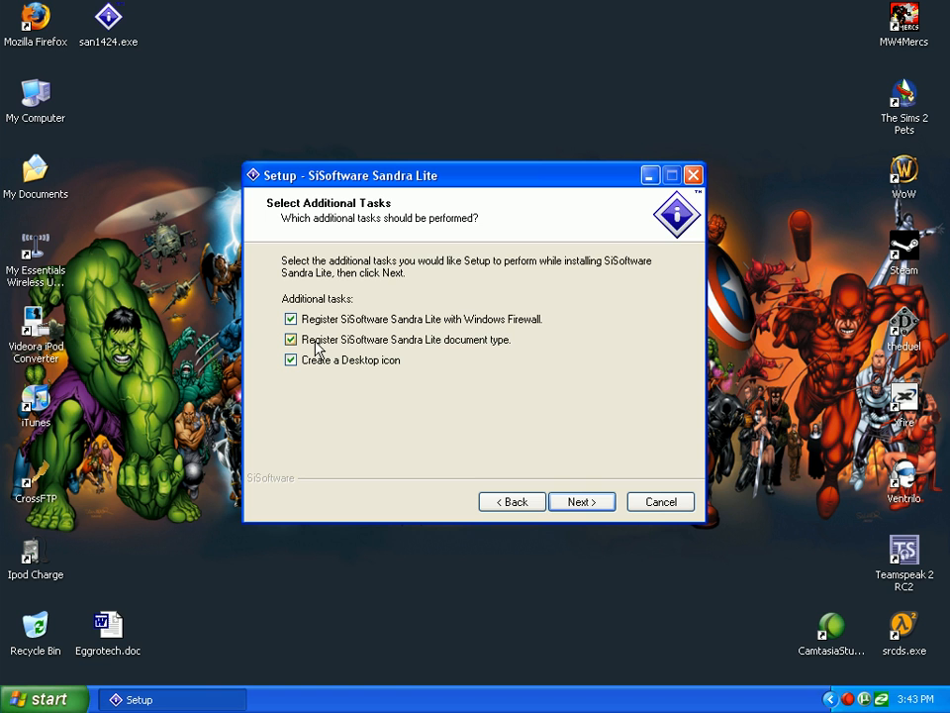
left_click(290, 339)
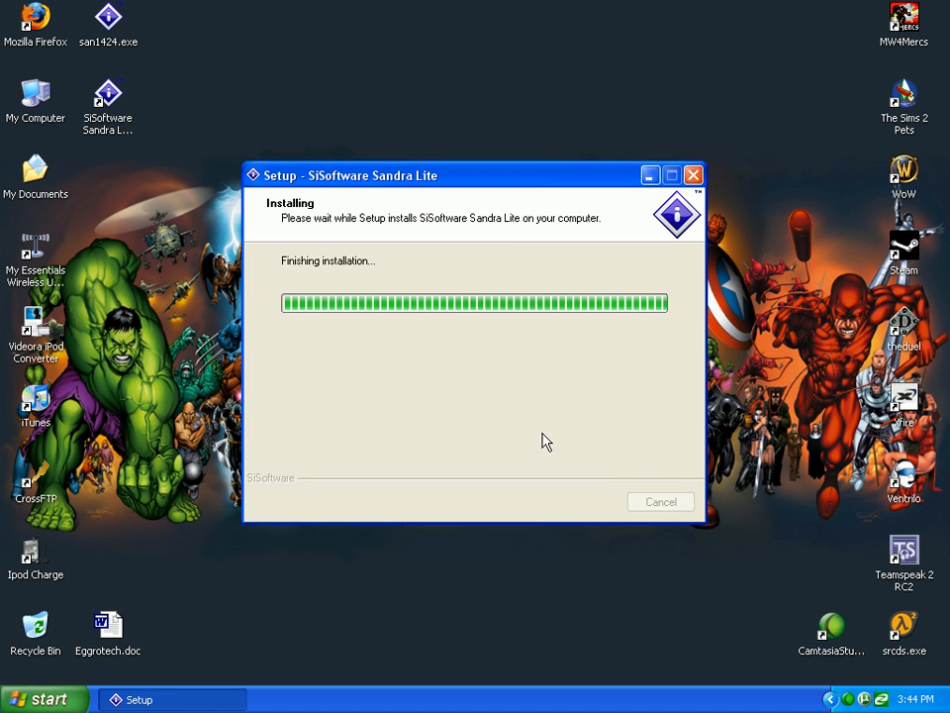
mouse_move(549, 379)
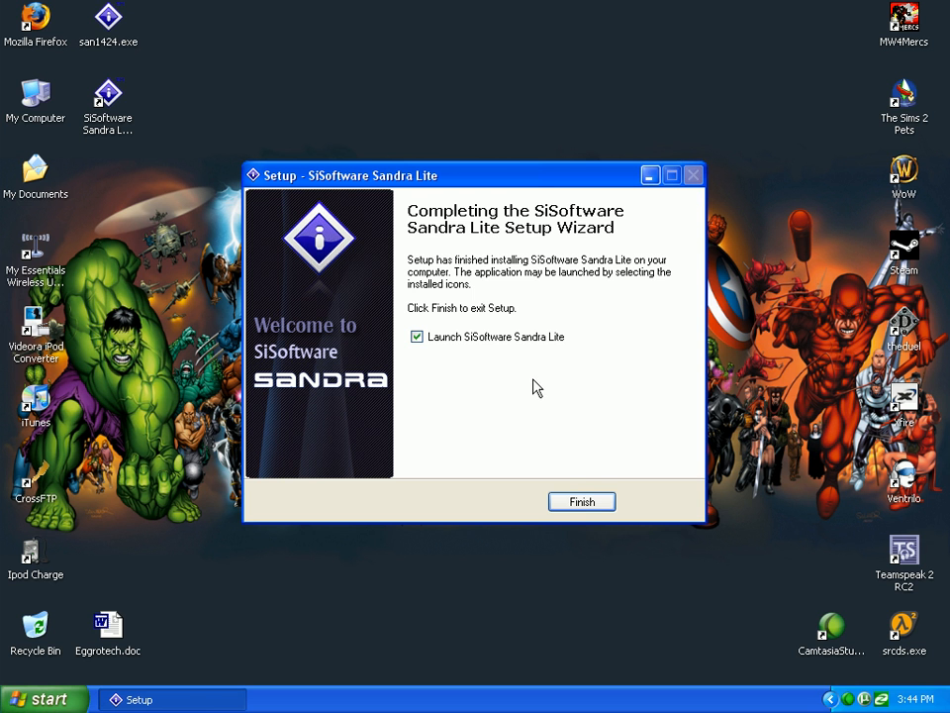
left_click(582, 502)
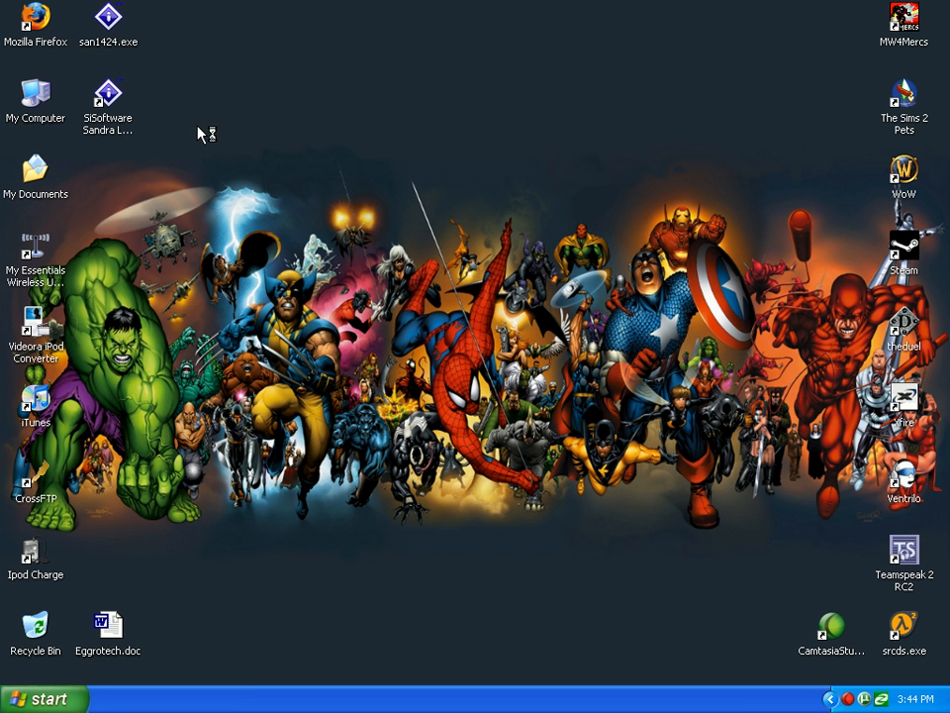
mouse_move(190, 118)
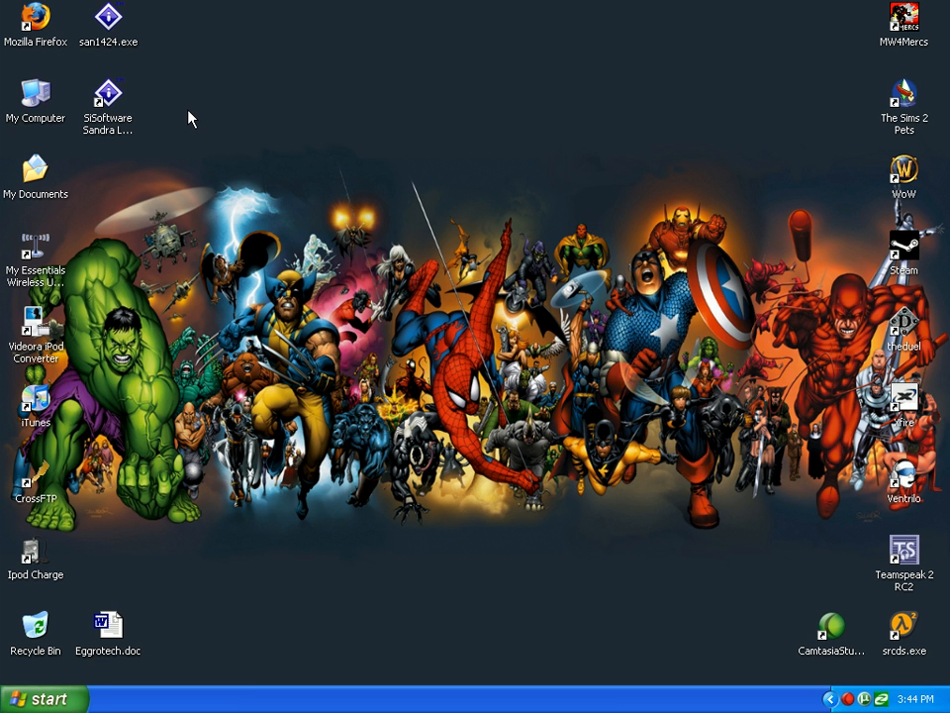
Launch Sandra Lite from its new desktop shortcut.
double_click(108, 94)
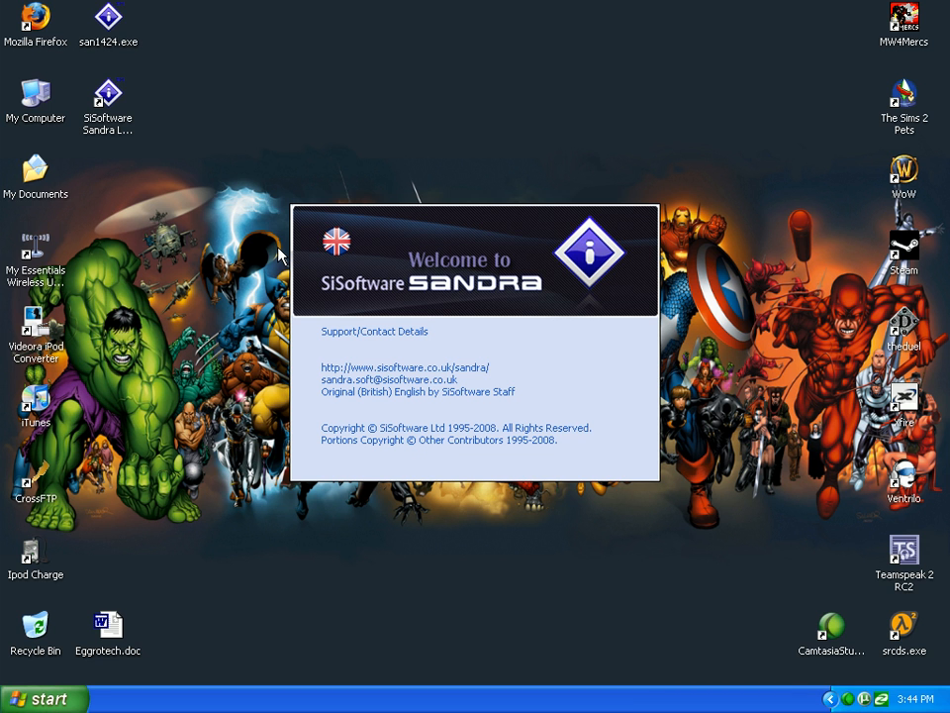
mouse_move(262, 220)
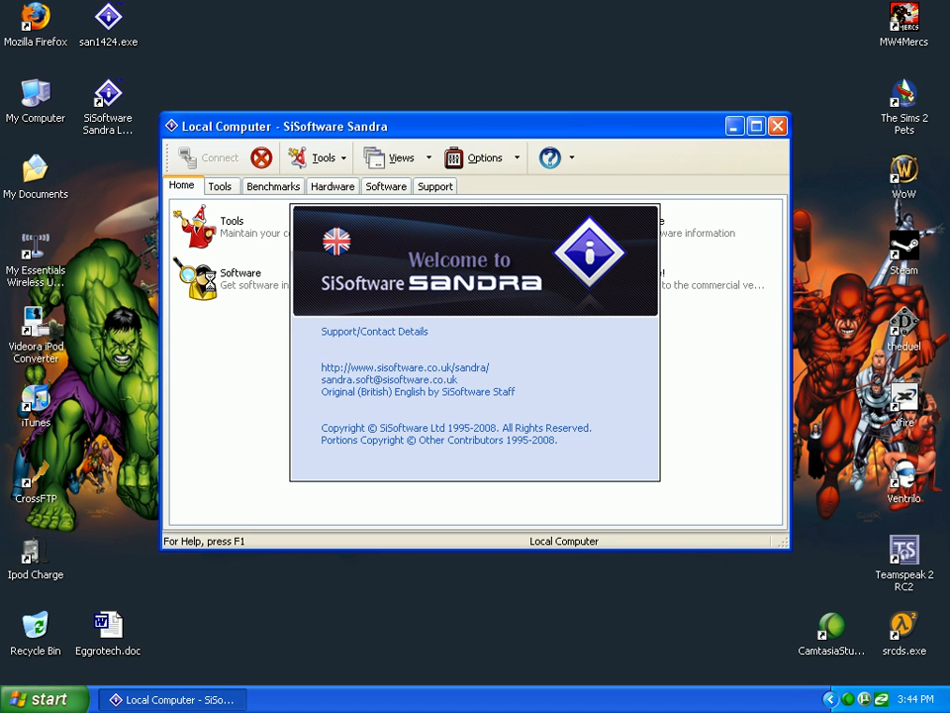
mouse_move(396, 116)
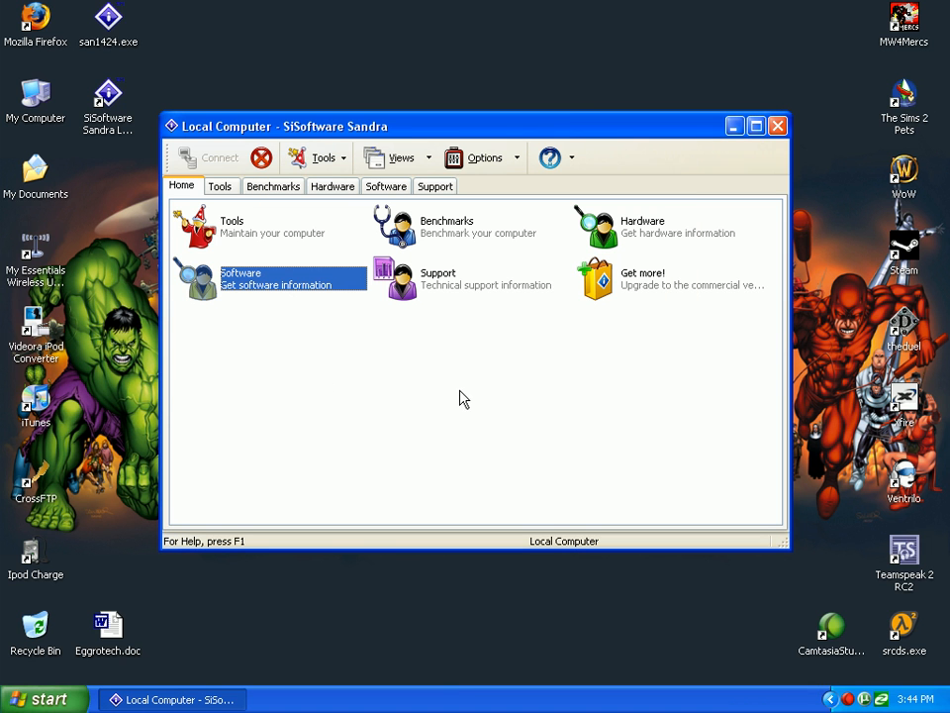
mouse_move(619, 233)
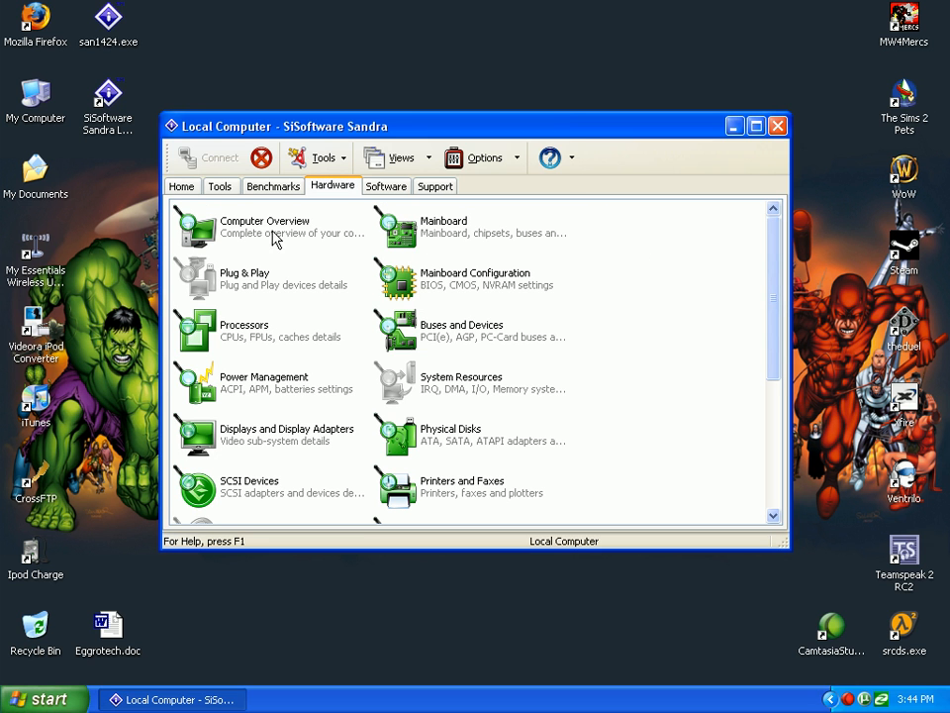
mouse_move(282, 343)
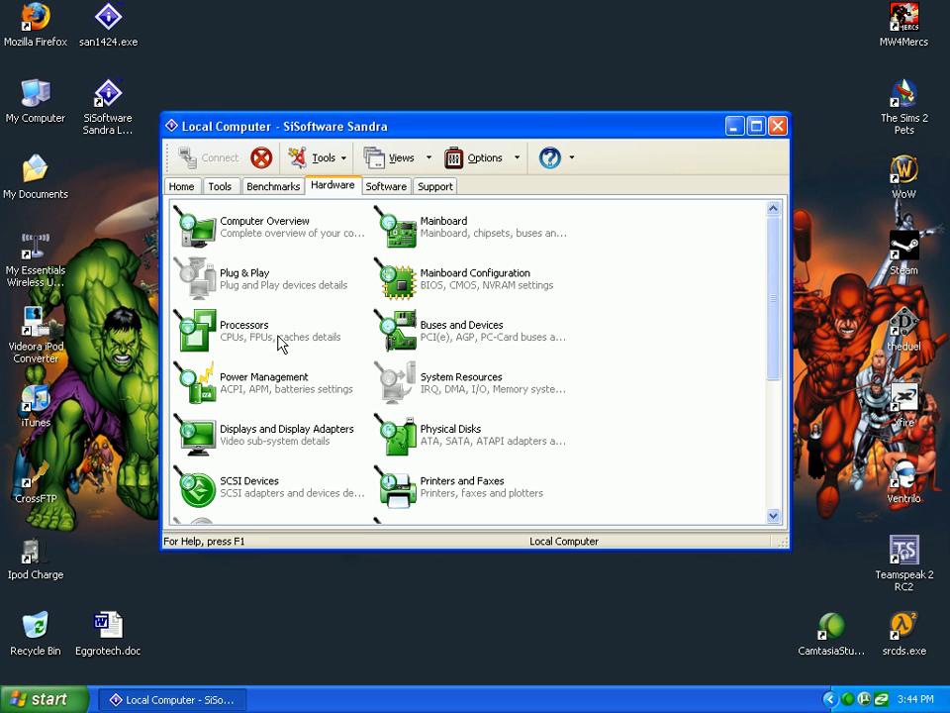
View the Intel Pentium 4 1500MHz processor details, then close them.
double_click(244, 331)
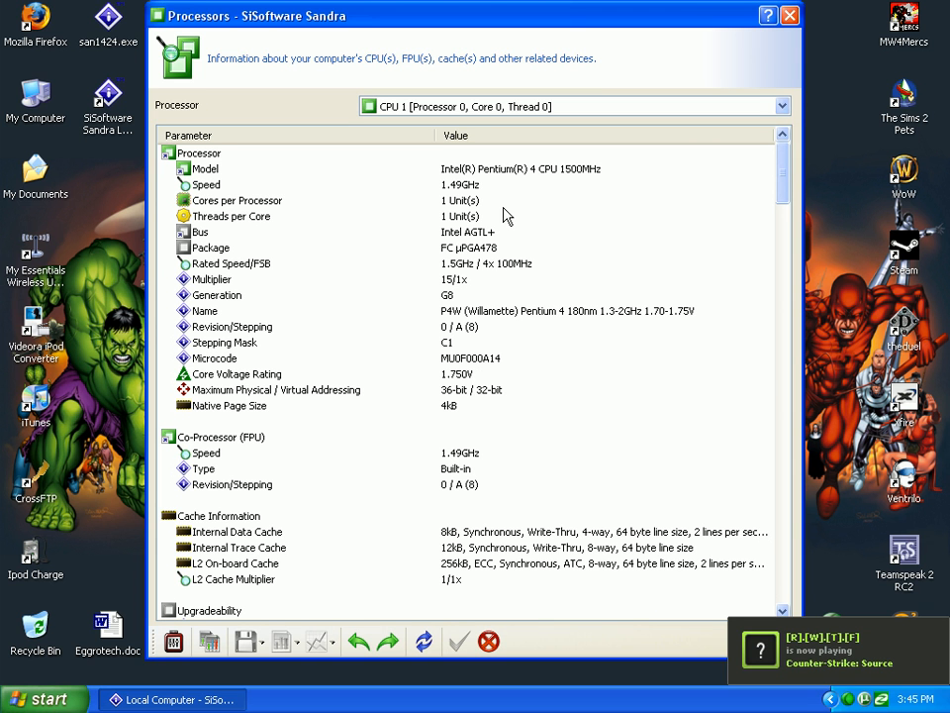
mouse_move(569, 185)
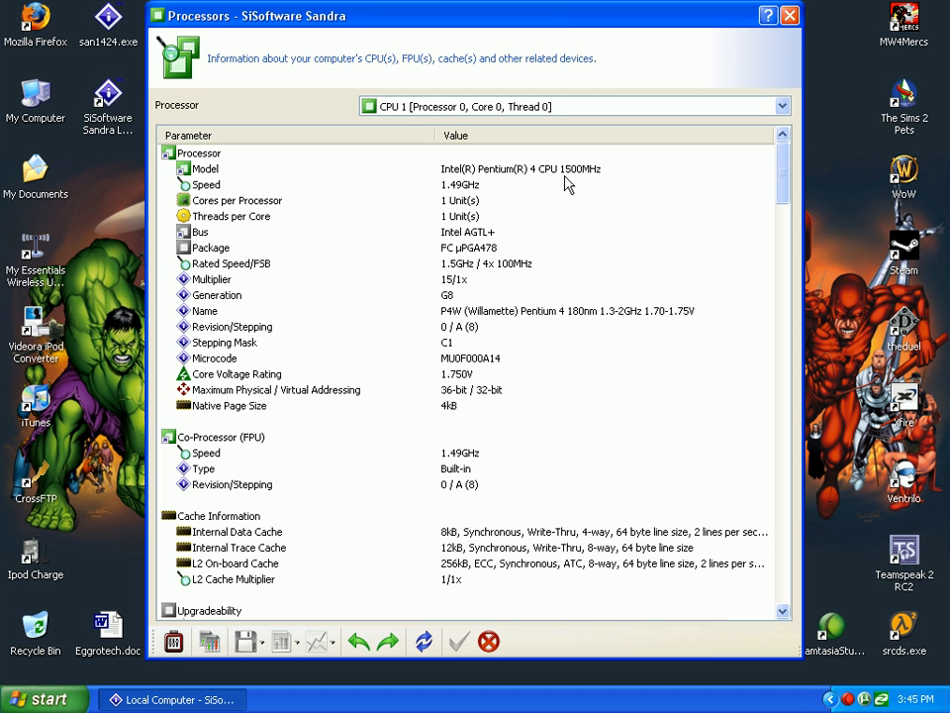
mouse_move(480, 188)
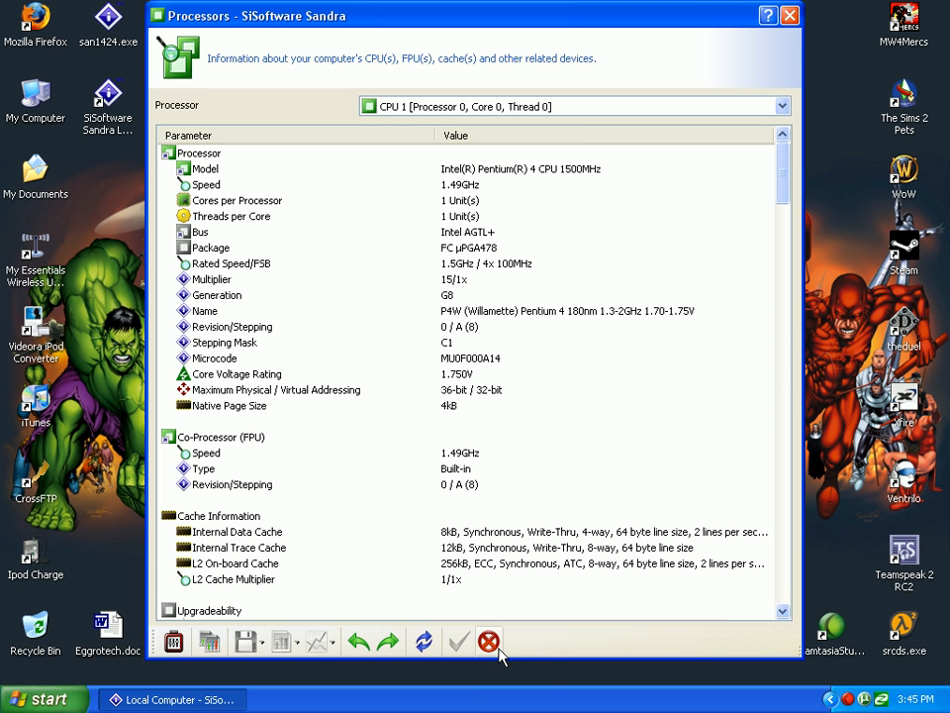
left_click(488, 641)
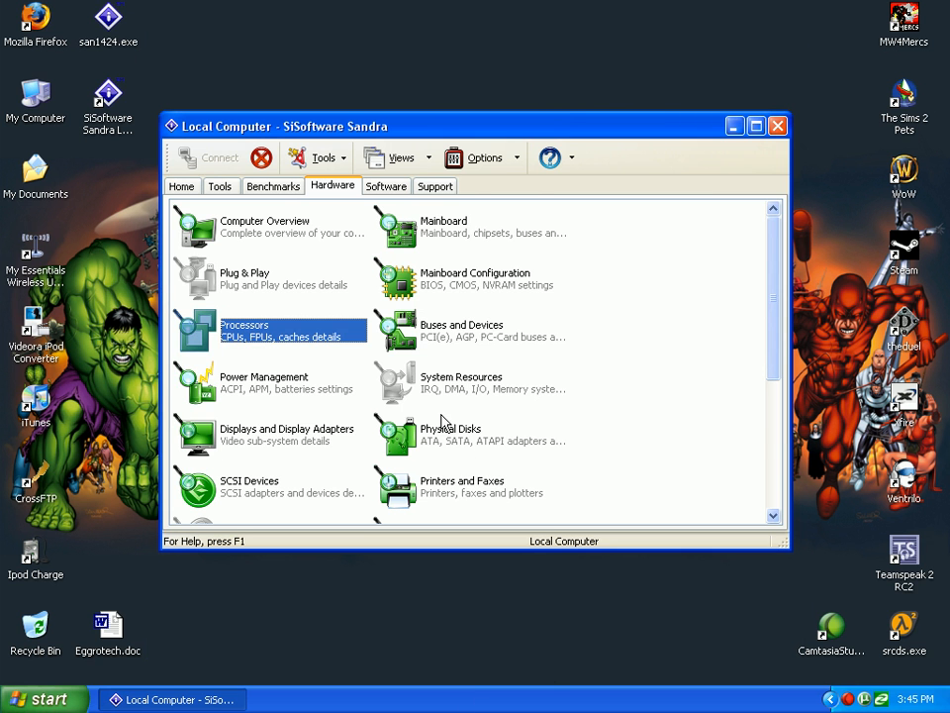
mouse_move(388, 186)
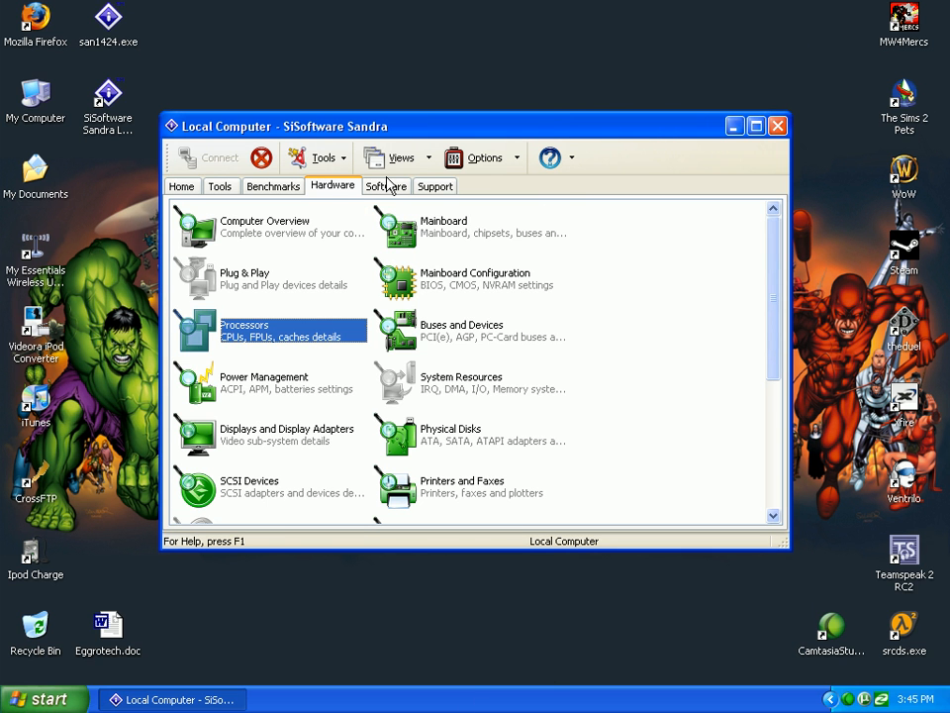
Open the Operating System details under the Software category.
left_click(386, 186)
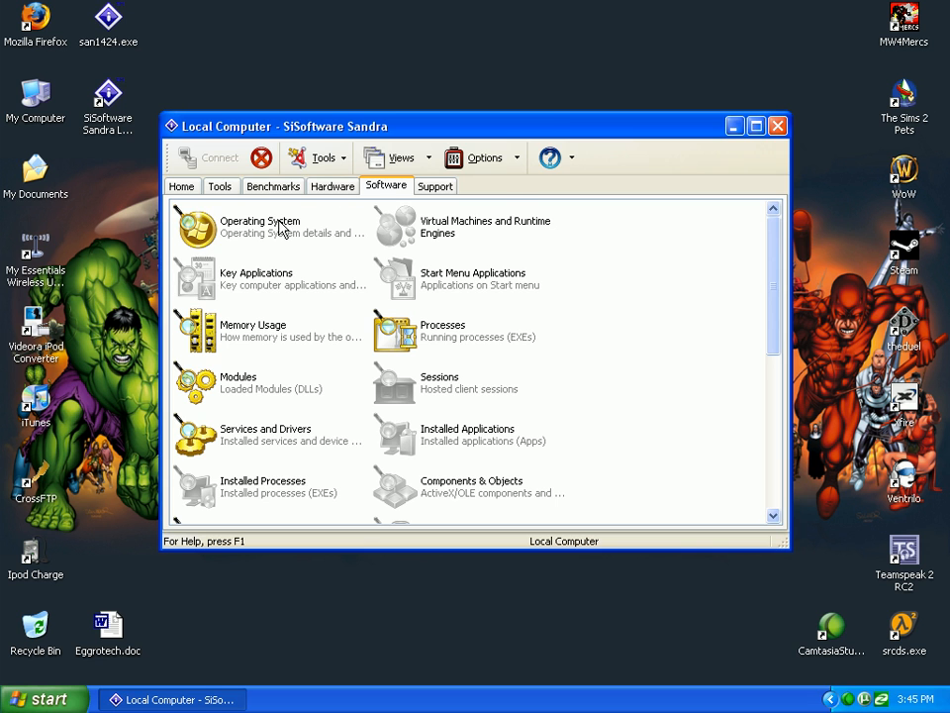
double_click(260, 226)
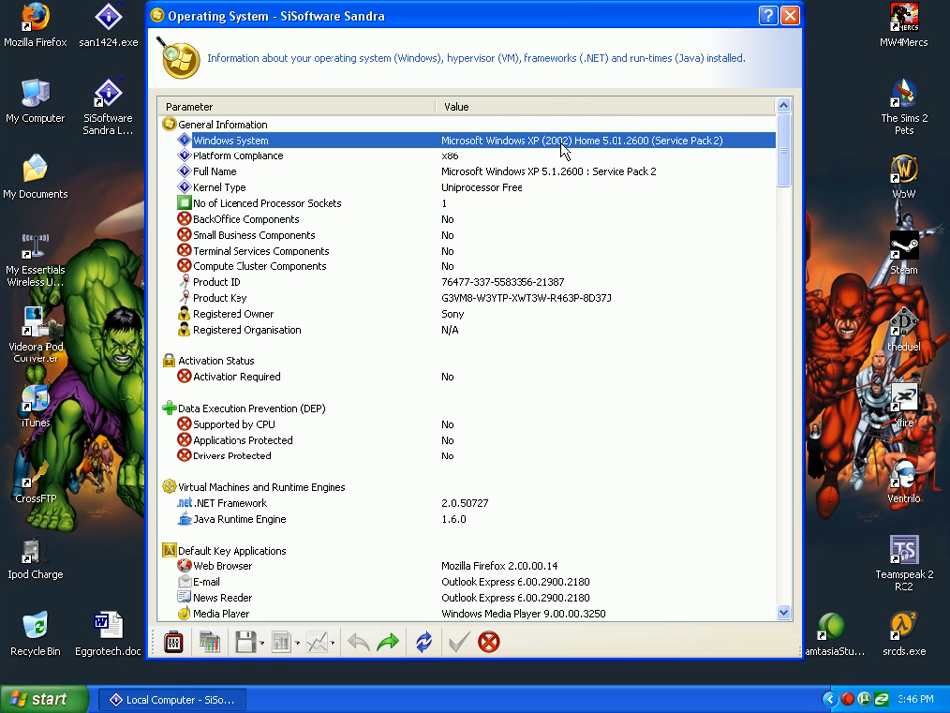
mouse_move(710, 155)
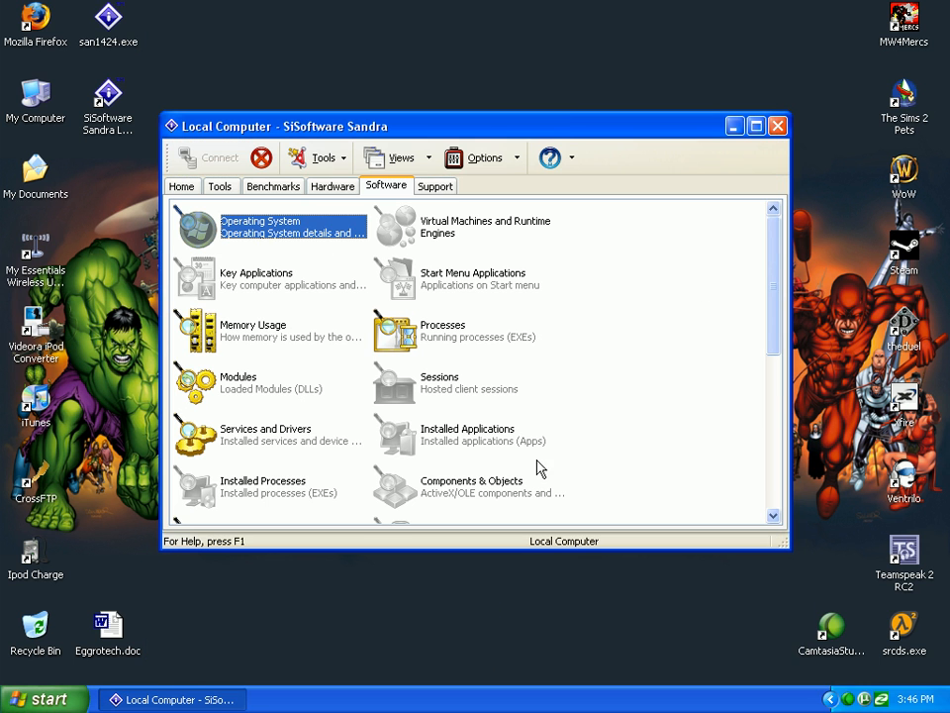
mouse_move(778, 125)
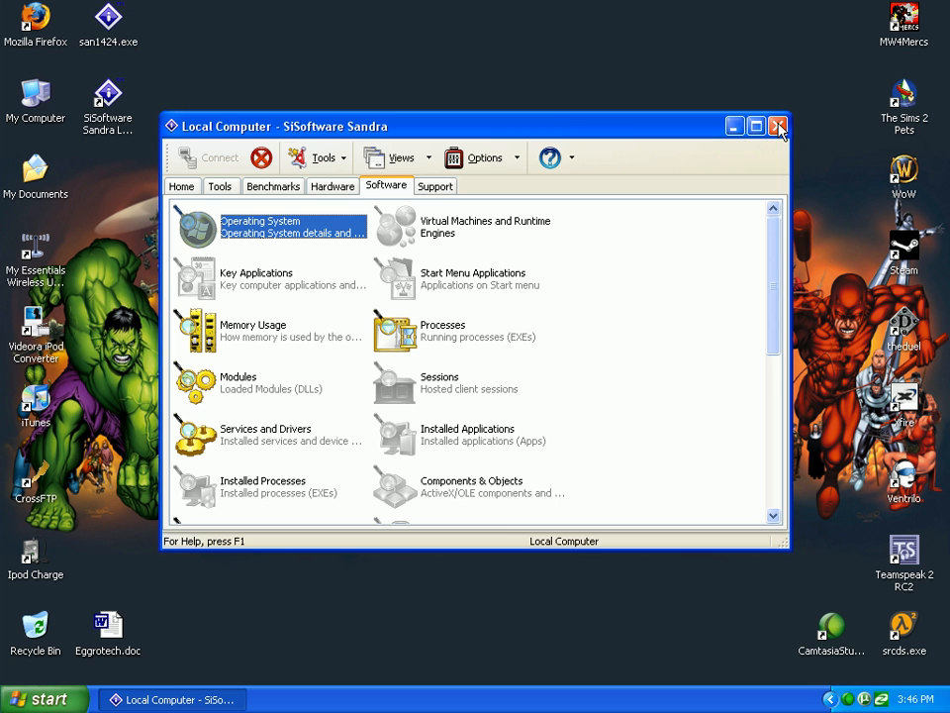
Close Sandra Lite and open a desktop document in Microsoft Word.
left_click(779, 125)
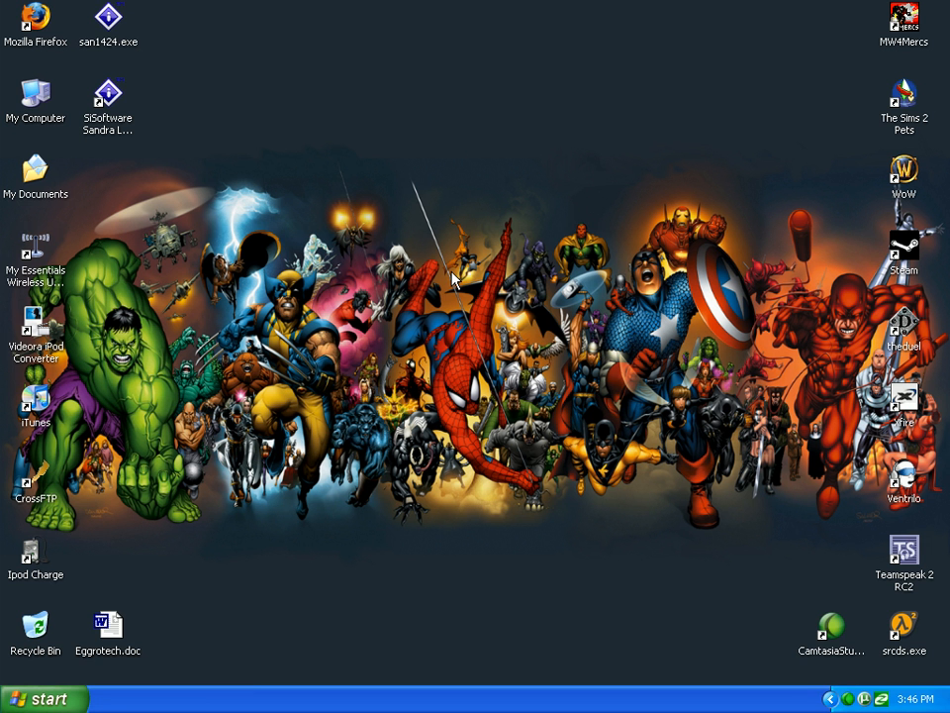
mouse_move(358, 388)
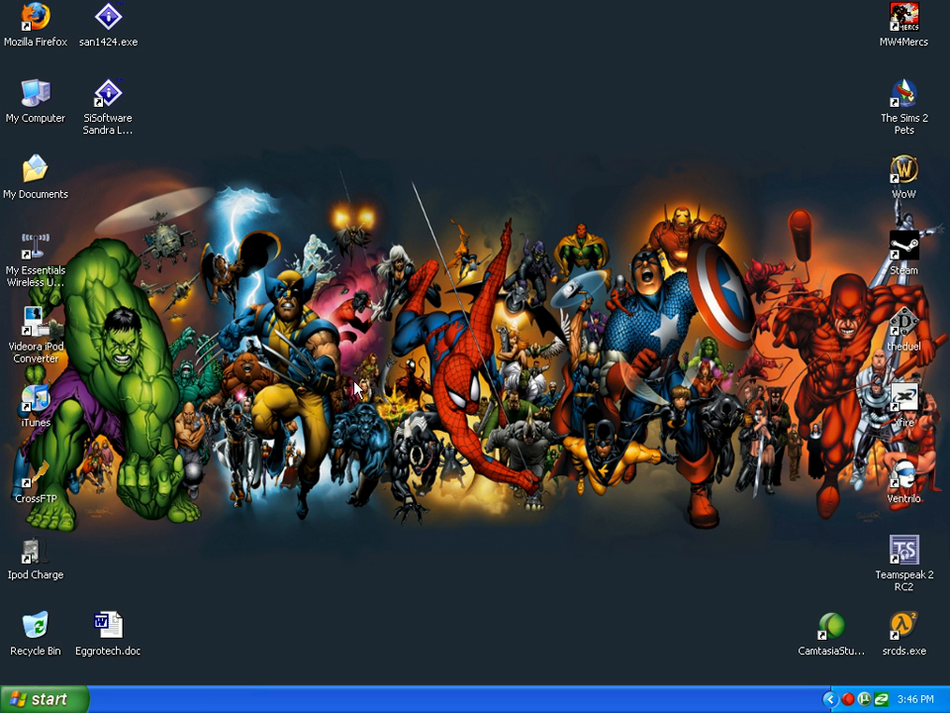
mouse_move(294, 480)
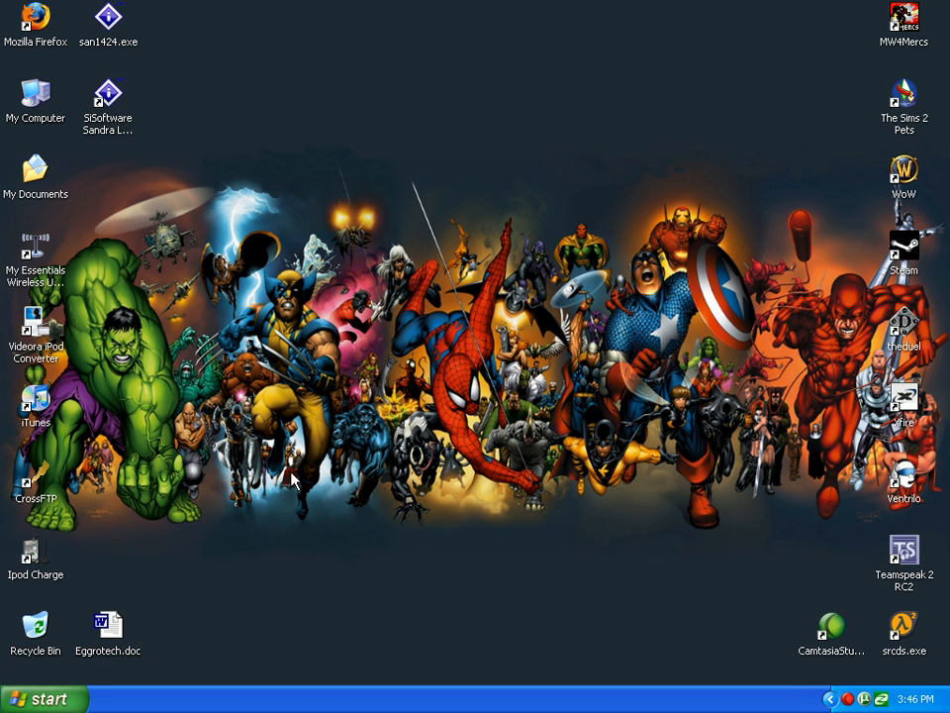
mouse_move(98, 640)
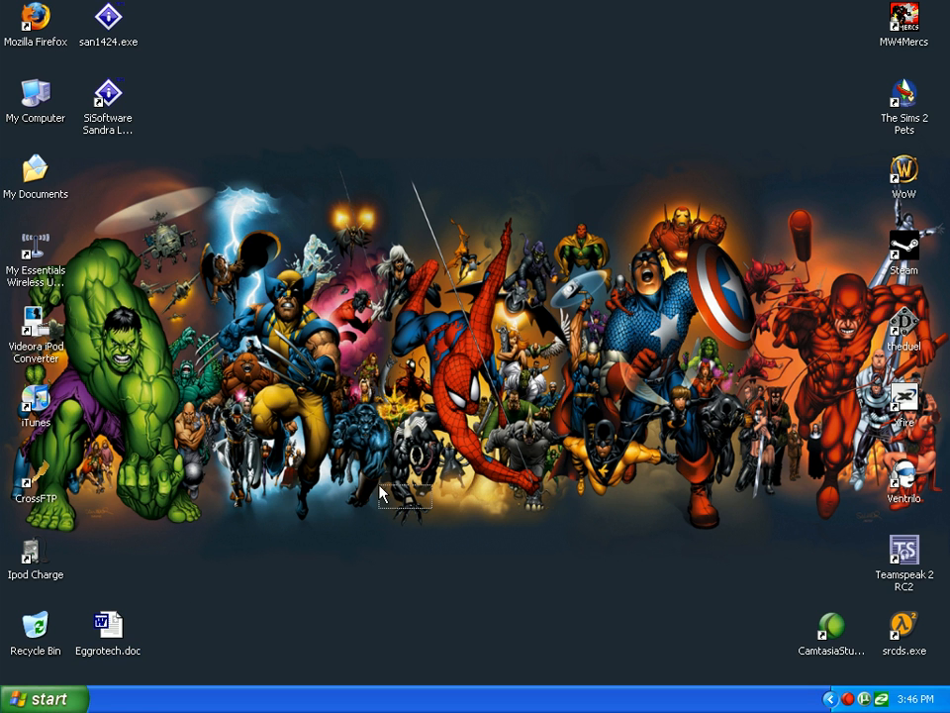
double_click(109, 622)
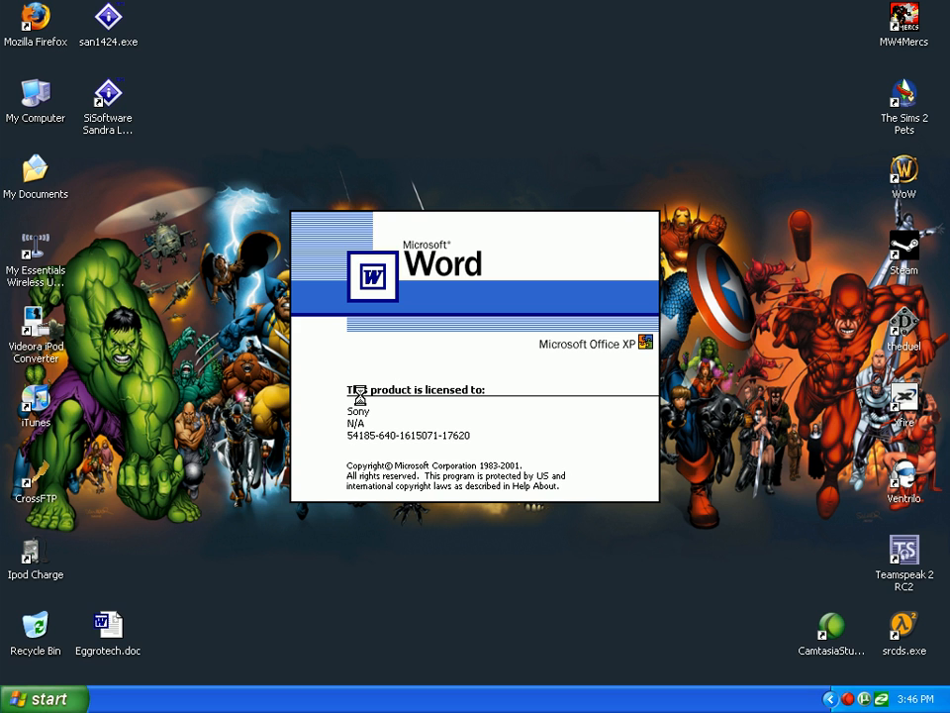